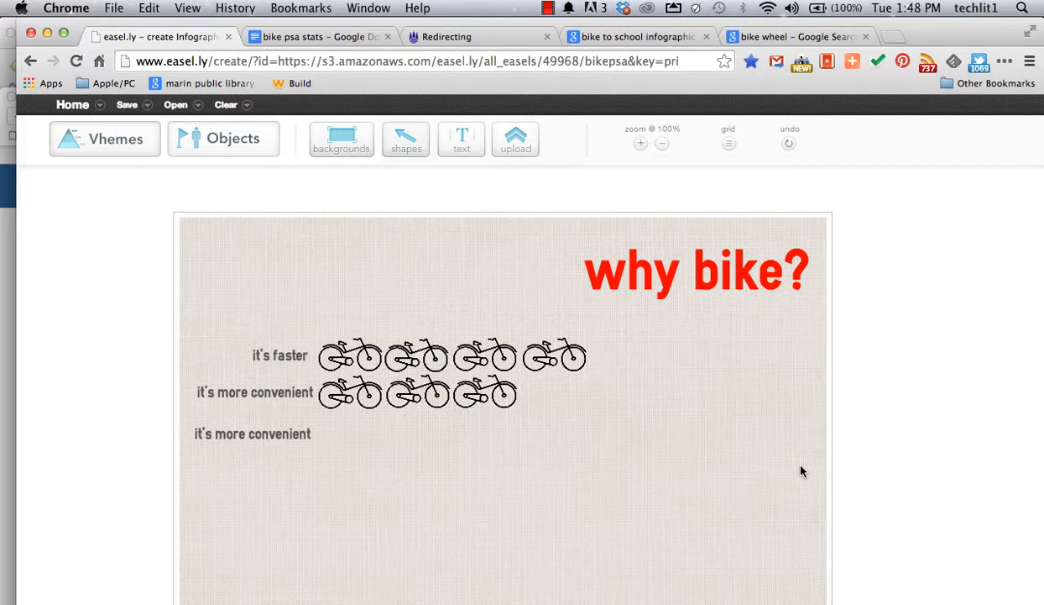
Switch to the 'bike psa stats' Google Docs notes listing cycling statistics source links.
scroll(down, 3)
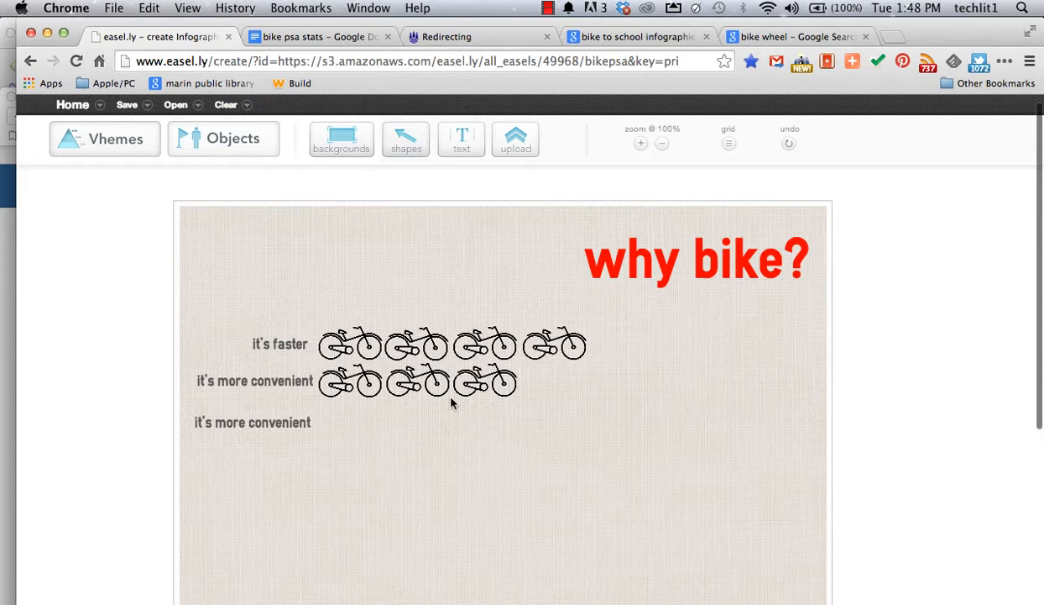
mouse_move(292, 500)
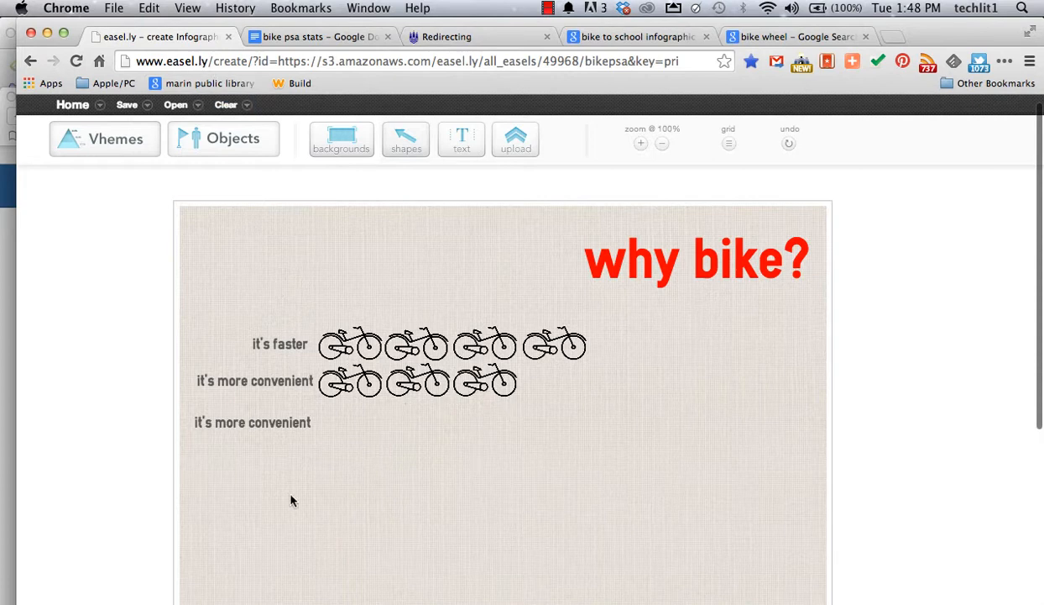
mouse_move(524, 419)
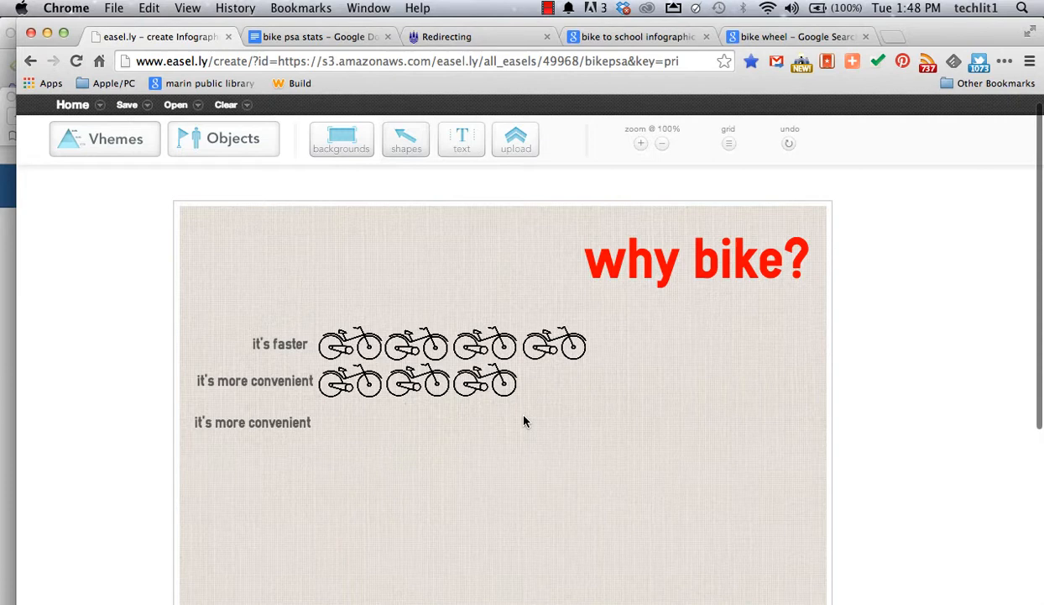
mouse_move(562, 384)
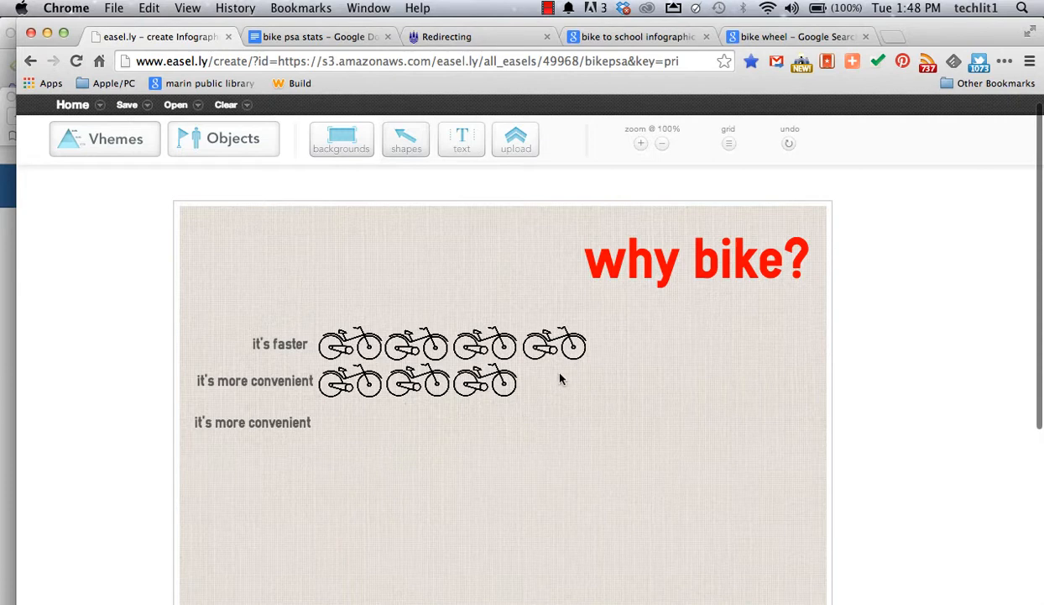
mouse_move(564, 374)
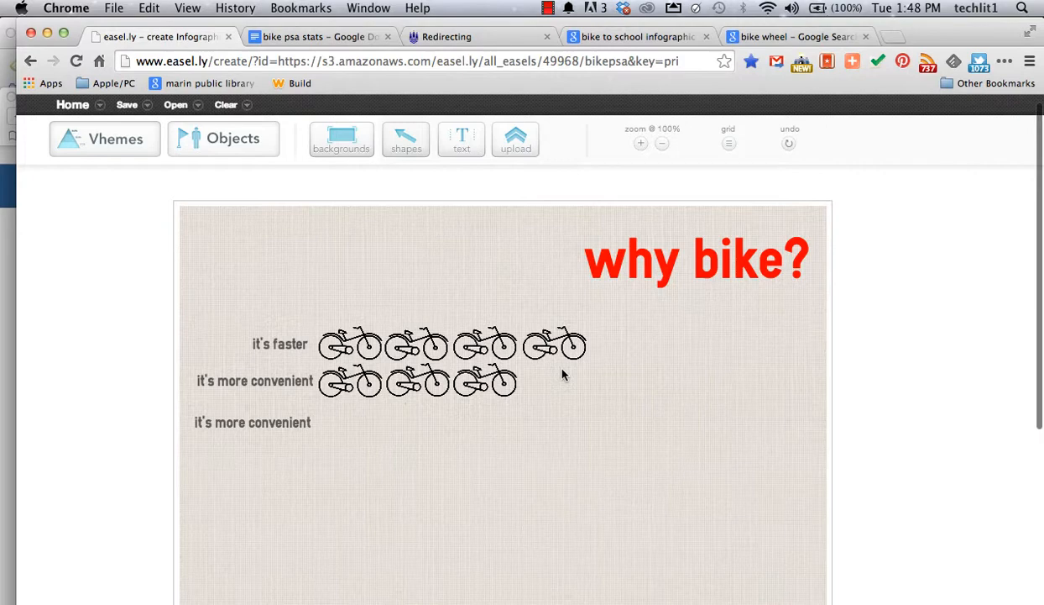
mouse_move(378, 72)
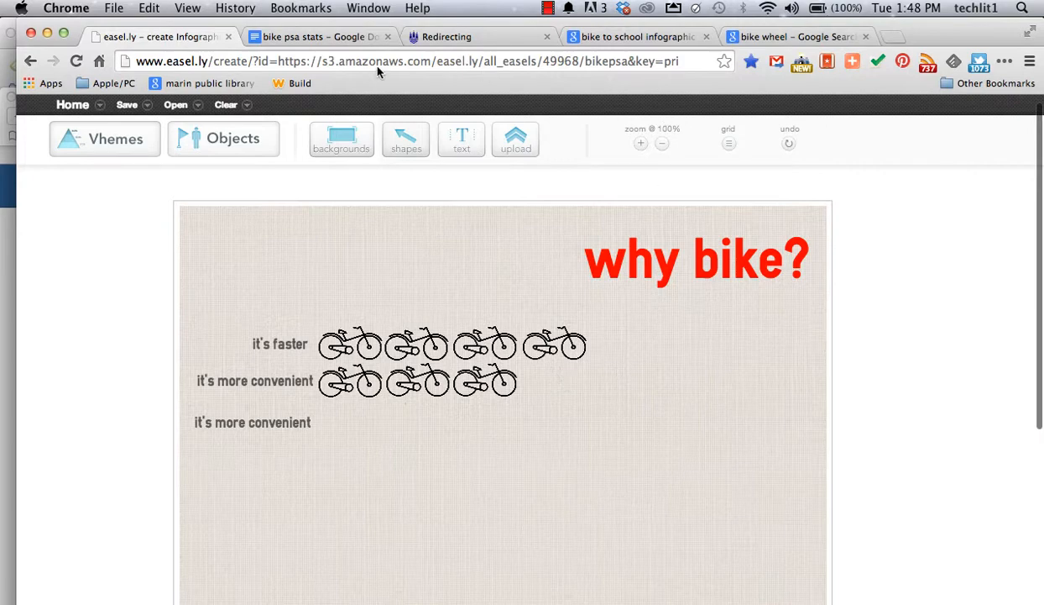
click(319, 37)
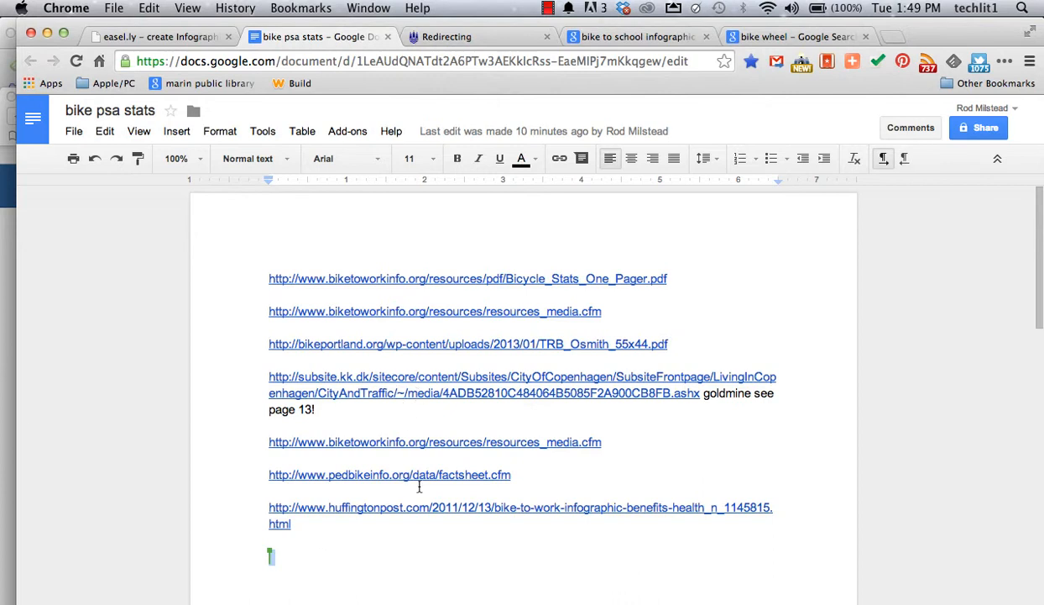
mouse_move(577, 455)
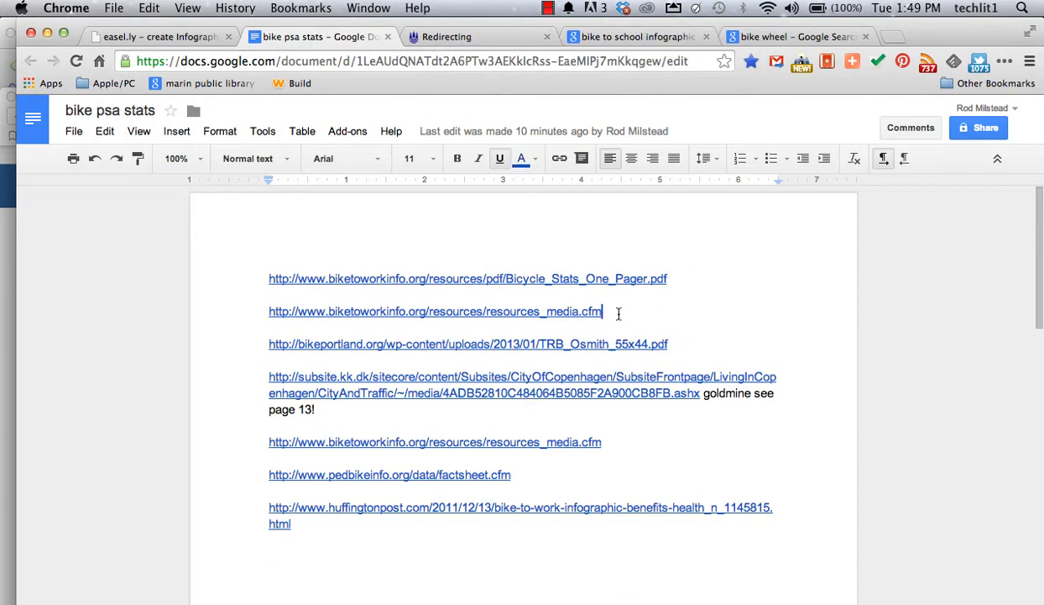
mouse_move(450, 561)
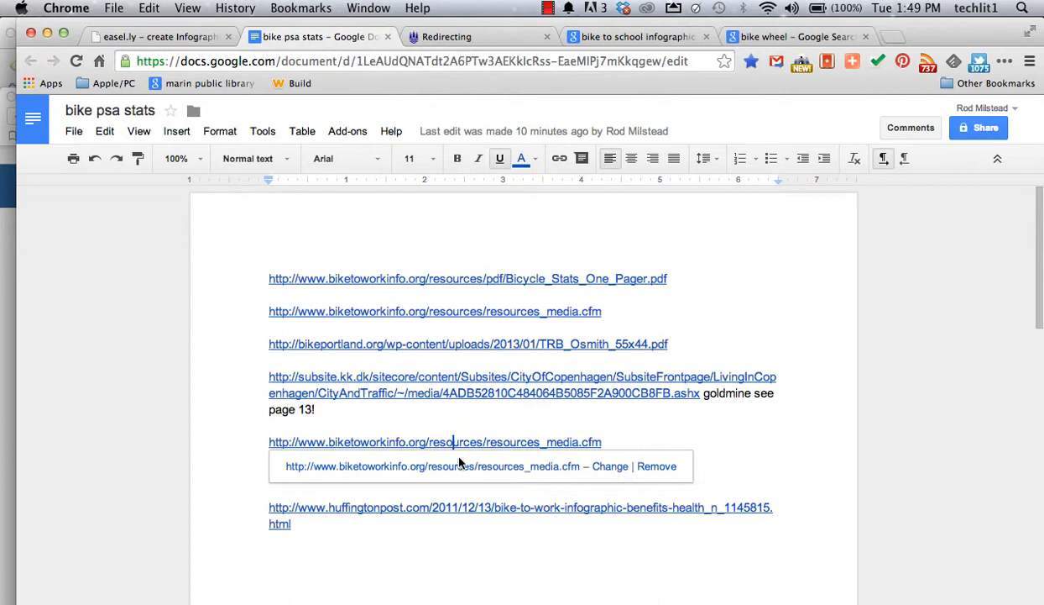
Follow the Bike to Work media link and go up to the full Resources page.
click(453, 441)
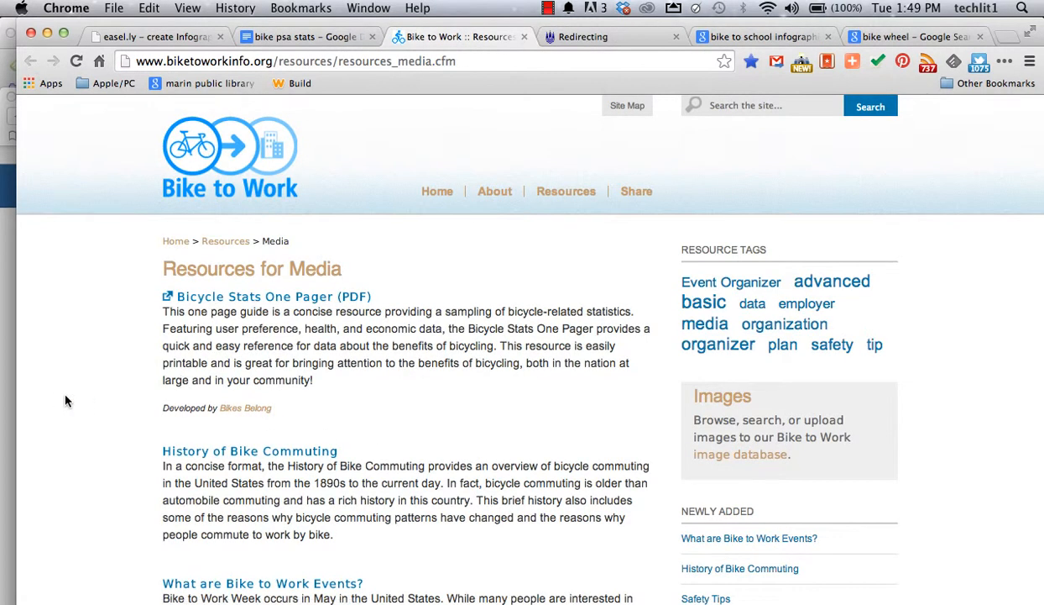
scroll(down, 3)
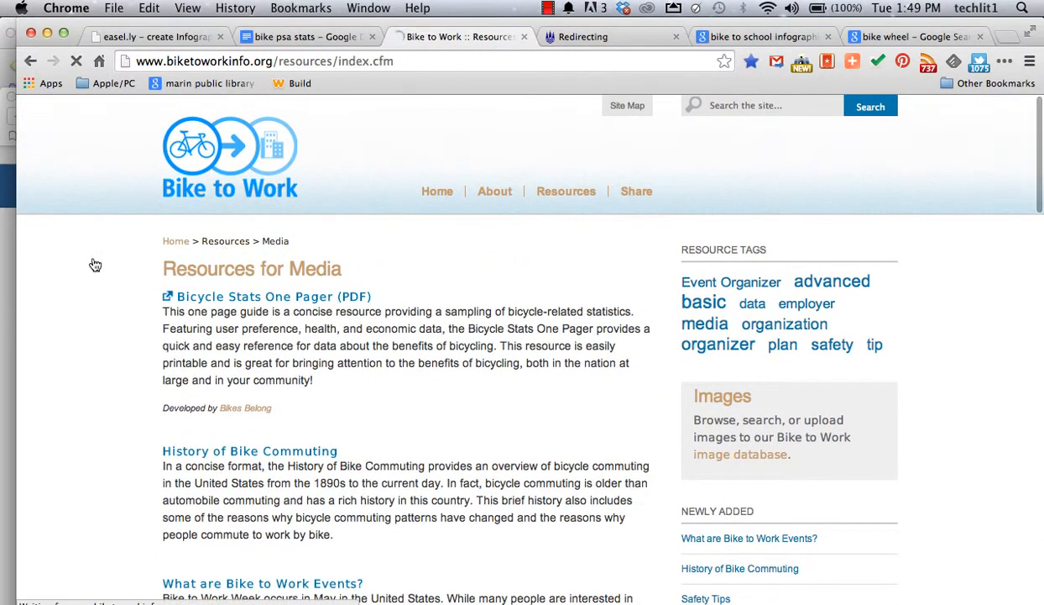
click(566, 192)
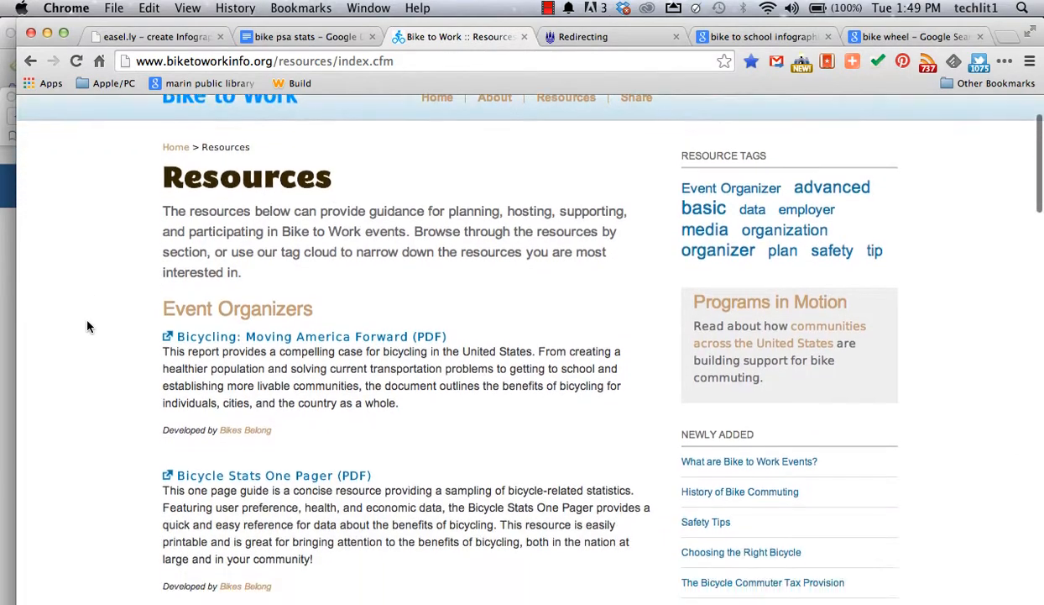
Scroll through the Resources sections for organizers, riders, media and employers.
scroll(down, 3)
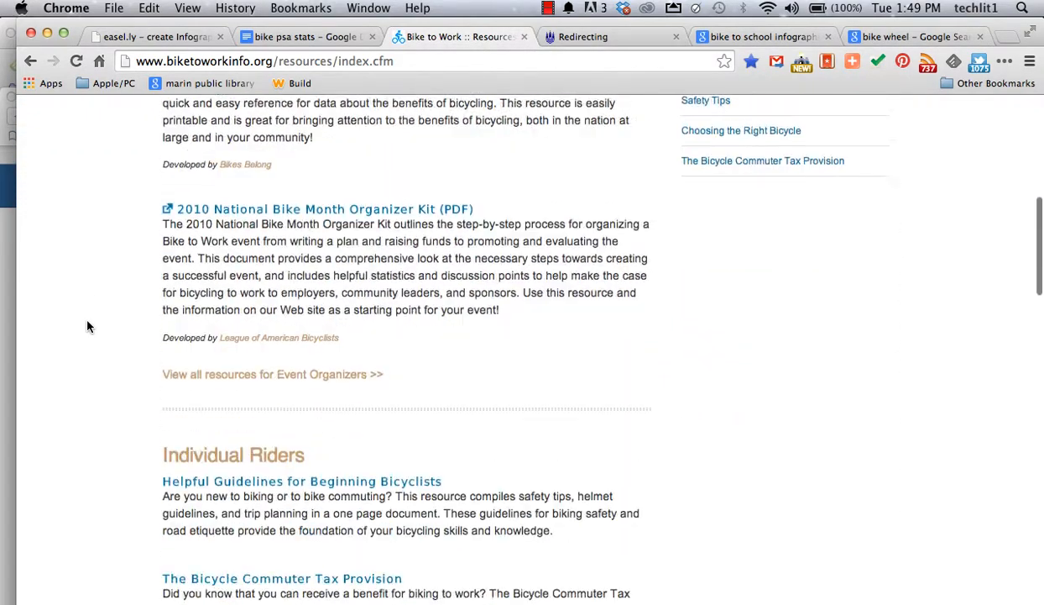
scroll(up, 3)
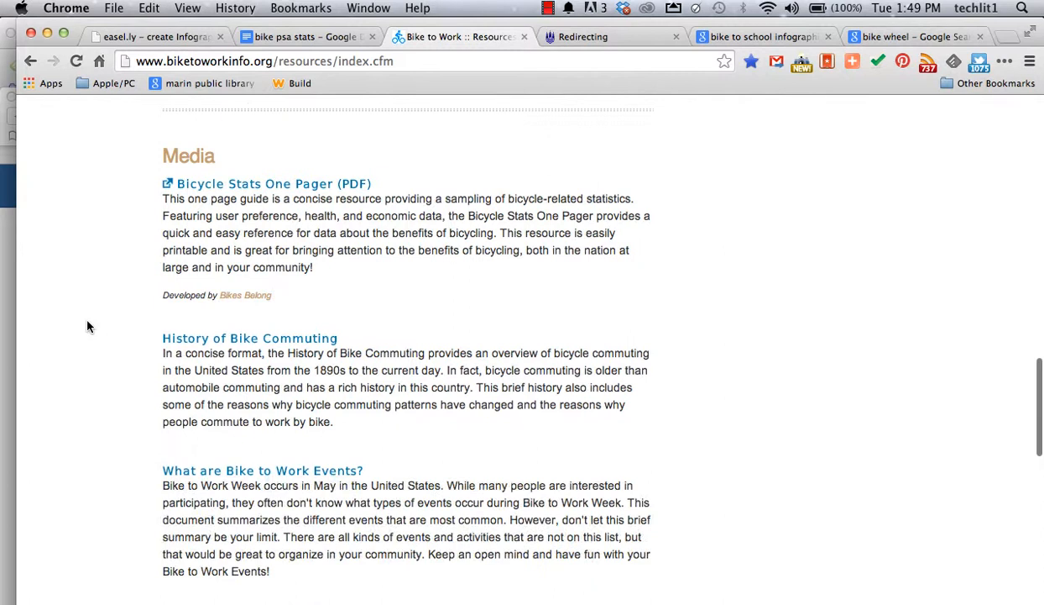
scroll(down, 3)
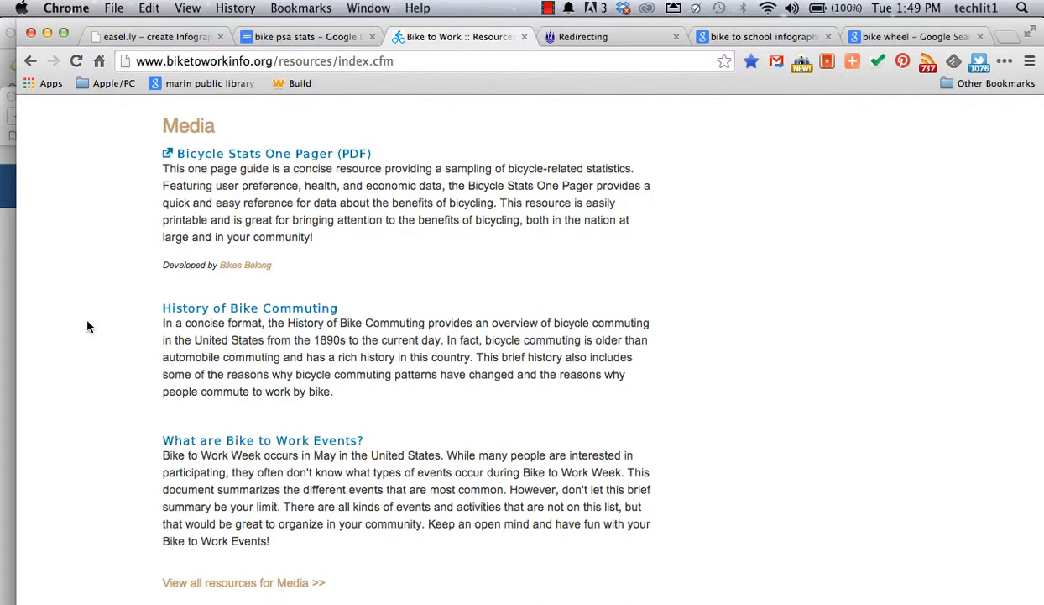
scroll(down, 3)
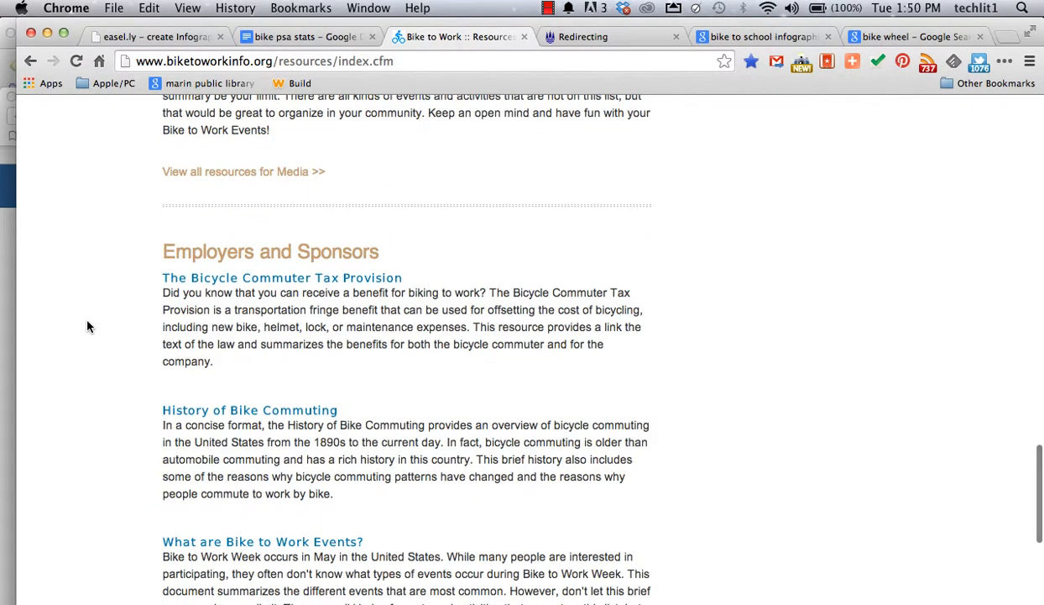
scroll(down, 3)
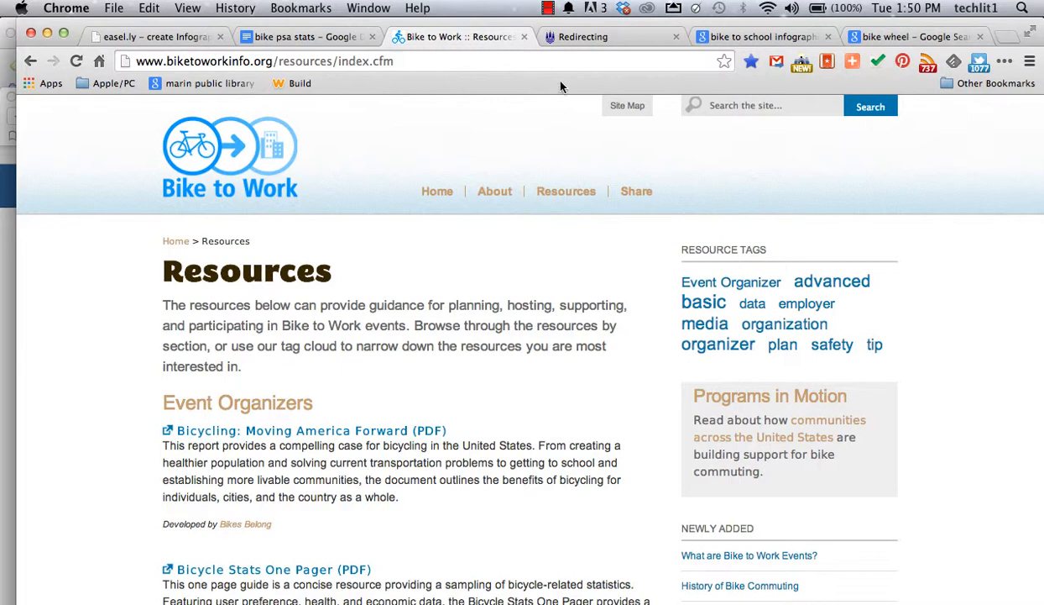
mouse_move(378, 168)
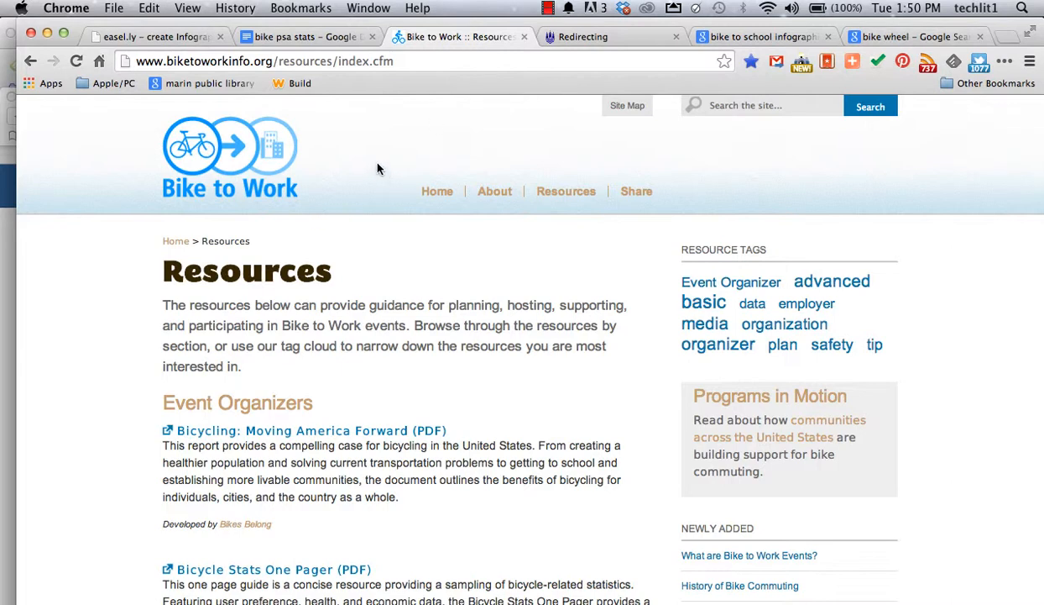
mouse_move(393, 166)
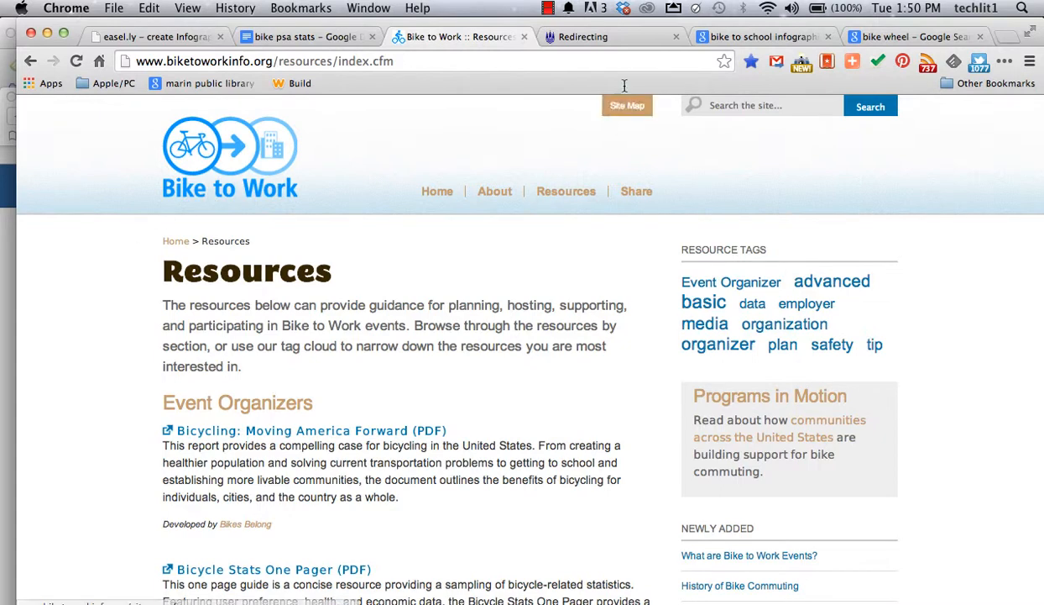
mouse_move(604, 37)
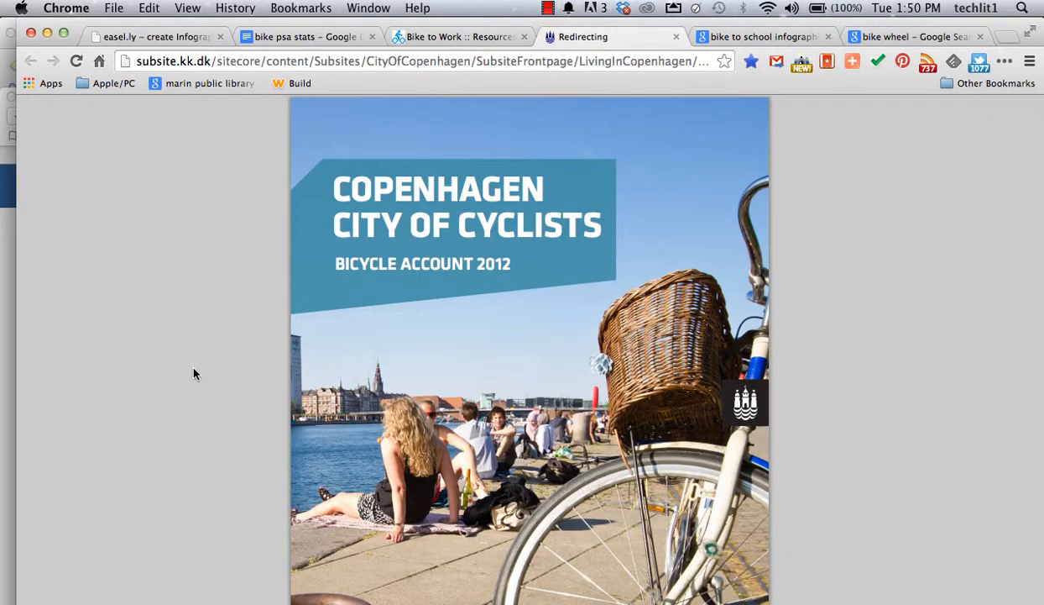
mouse_move(207, 403)
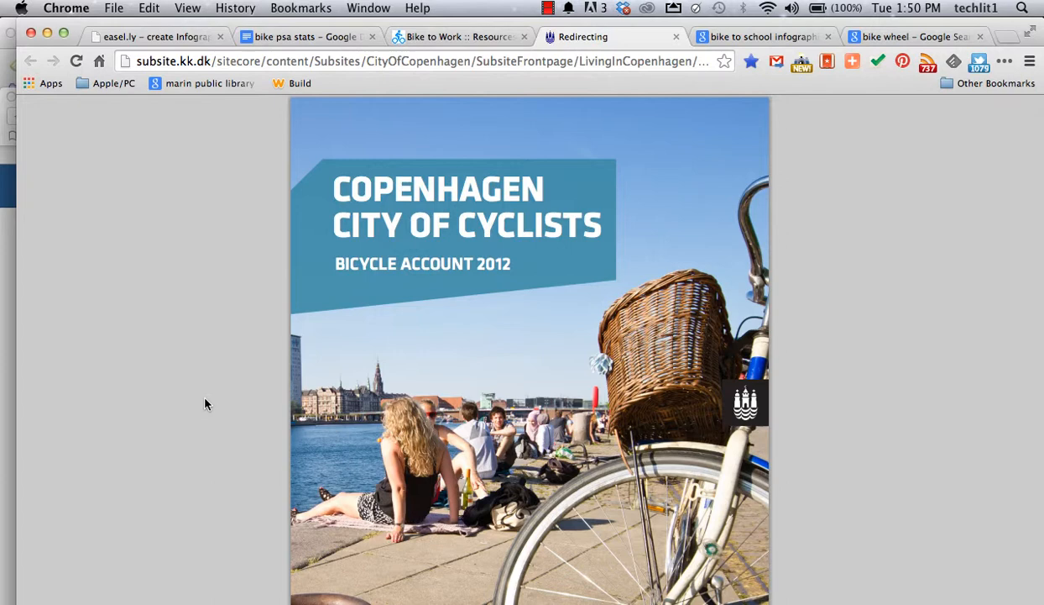
mouse_move(445, 211)
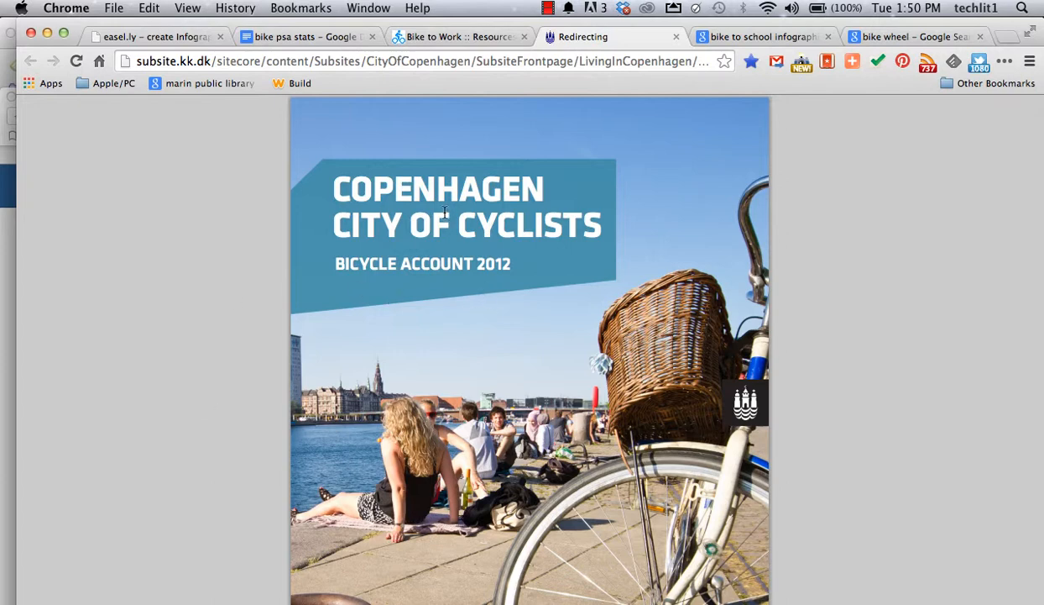
mouse_move(982, 428)
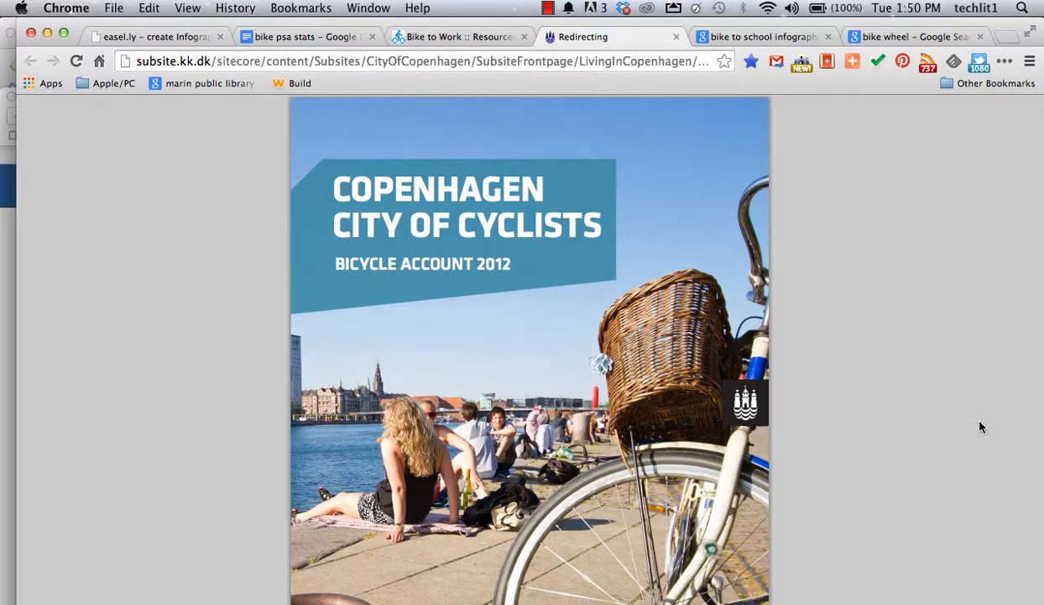
Scroll the Copenhagen Bicycle Account PDF down to its '14 Facts About the City of Cyclists' page.
scroll(down, 3)
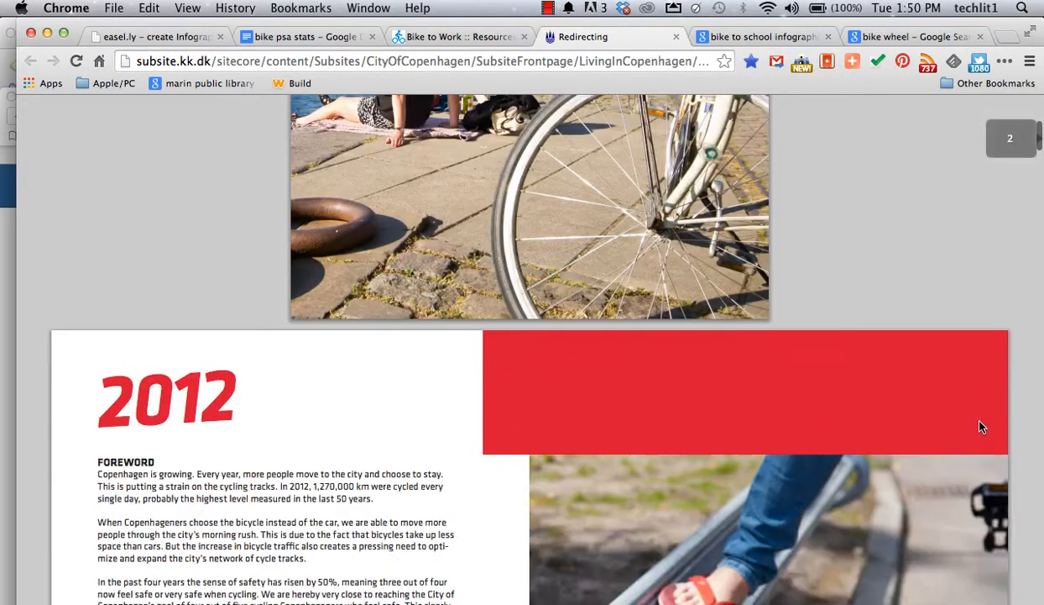
scroll(down, 3)
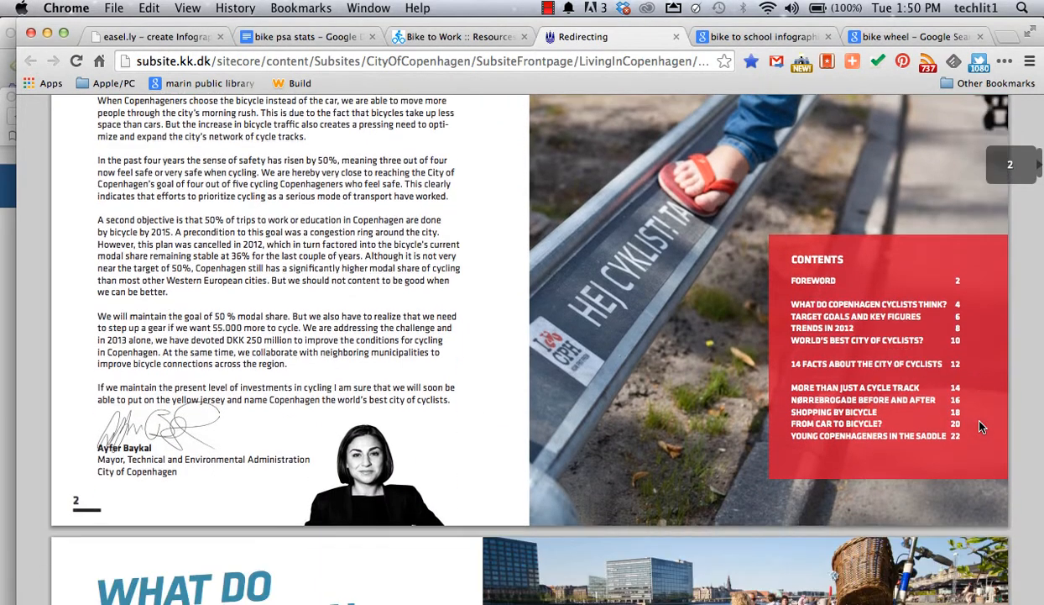
scroll(down, 3)
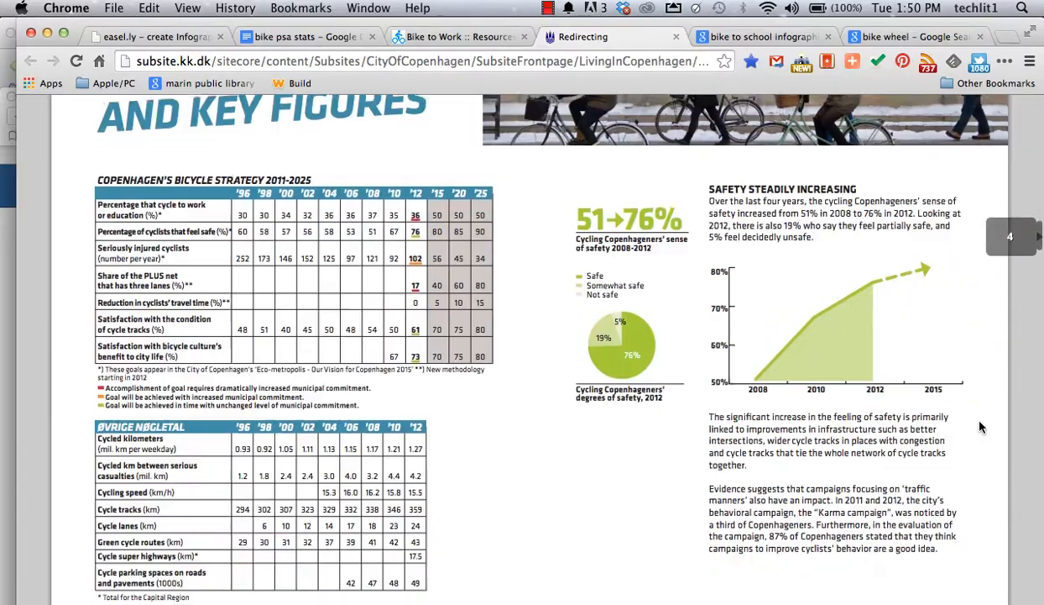
scroll(down, 3)
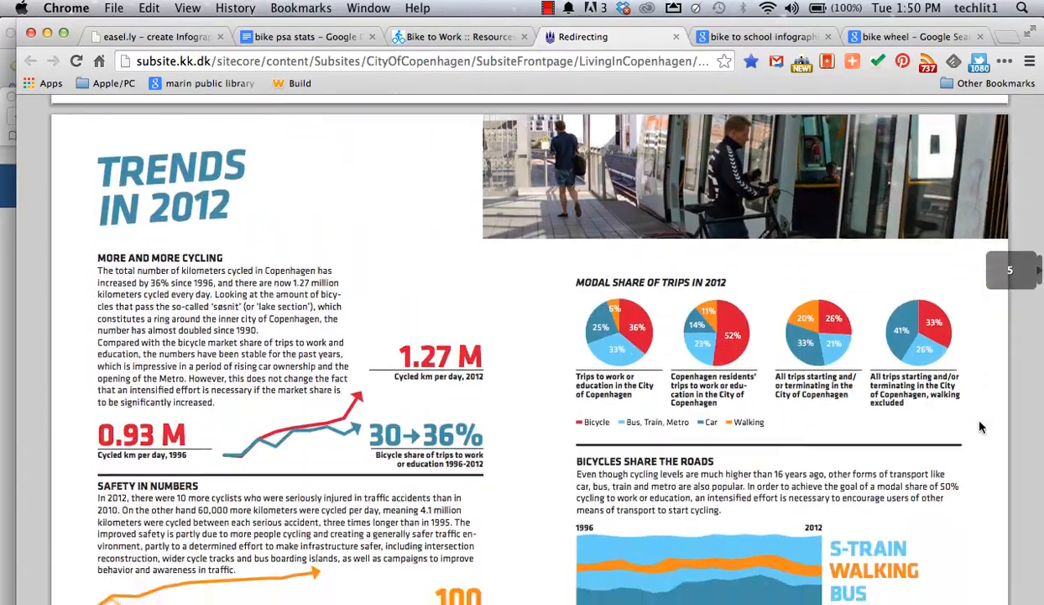
scroll(down, 3)
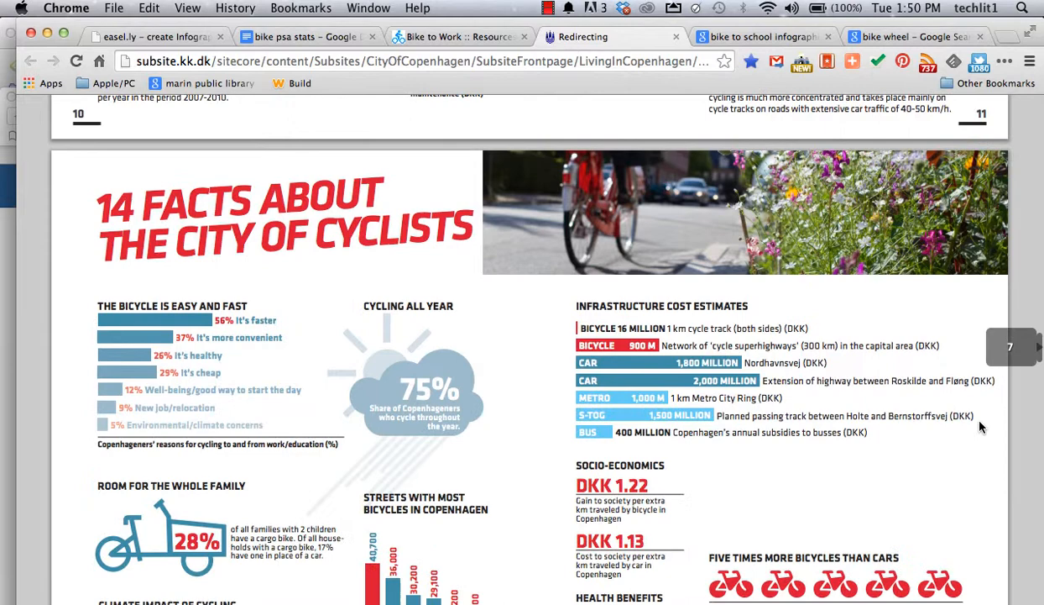
scroll(down, 3)
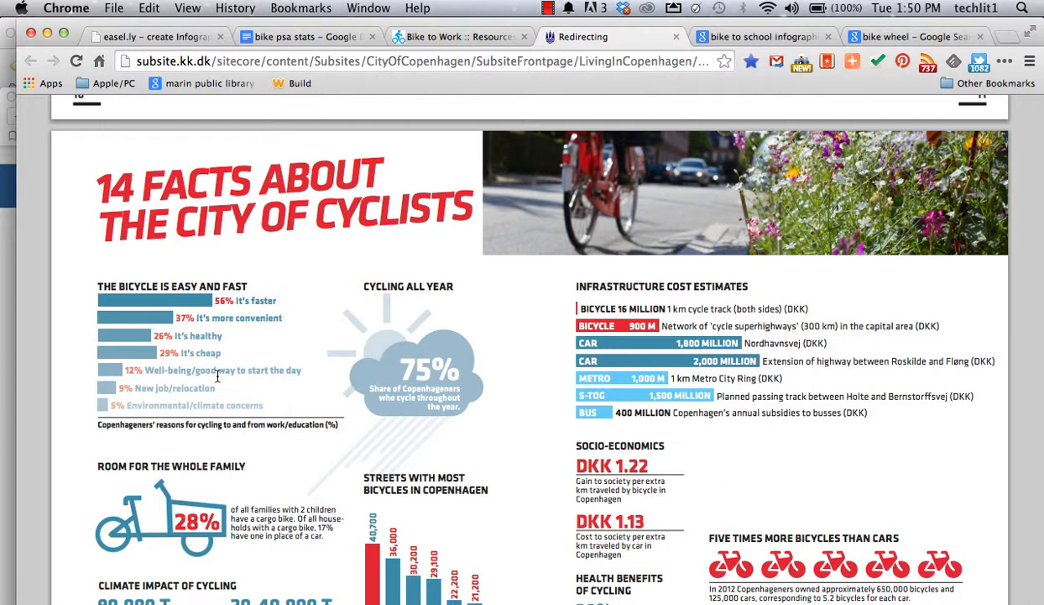
mouse_move(219, 379)
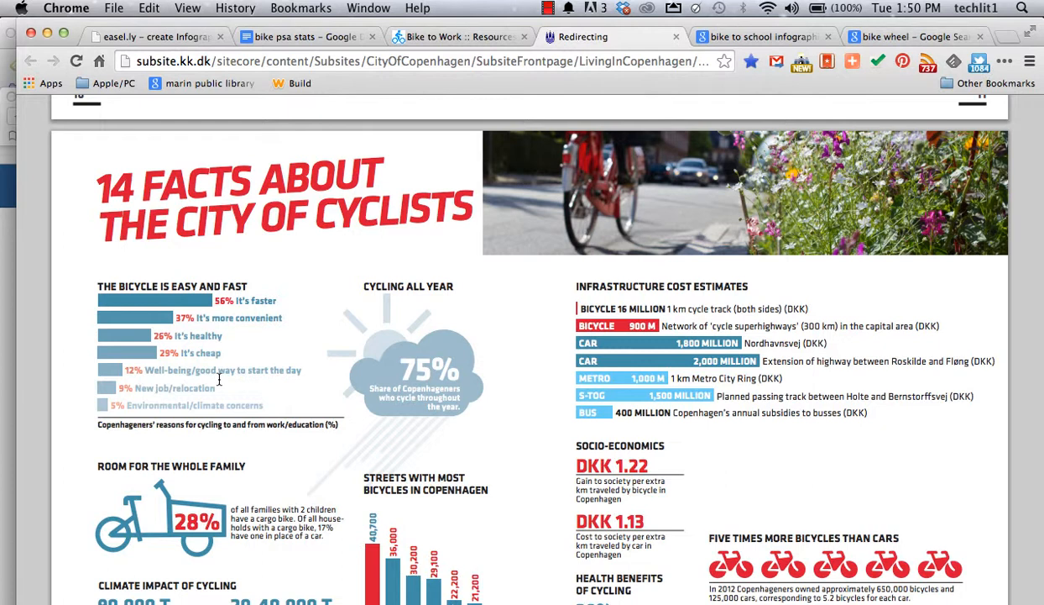
mouse_move(252, 311)
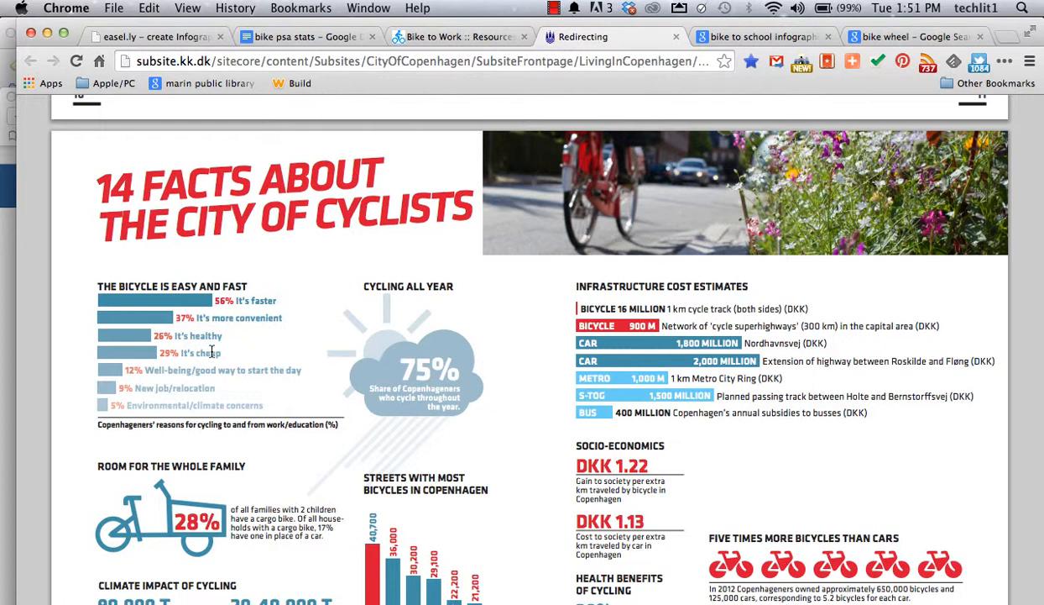
mouse_move(241, 395)
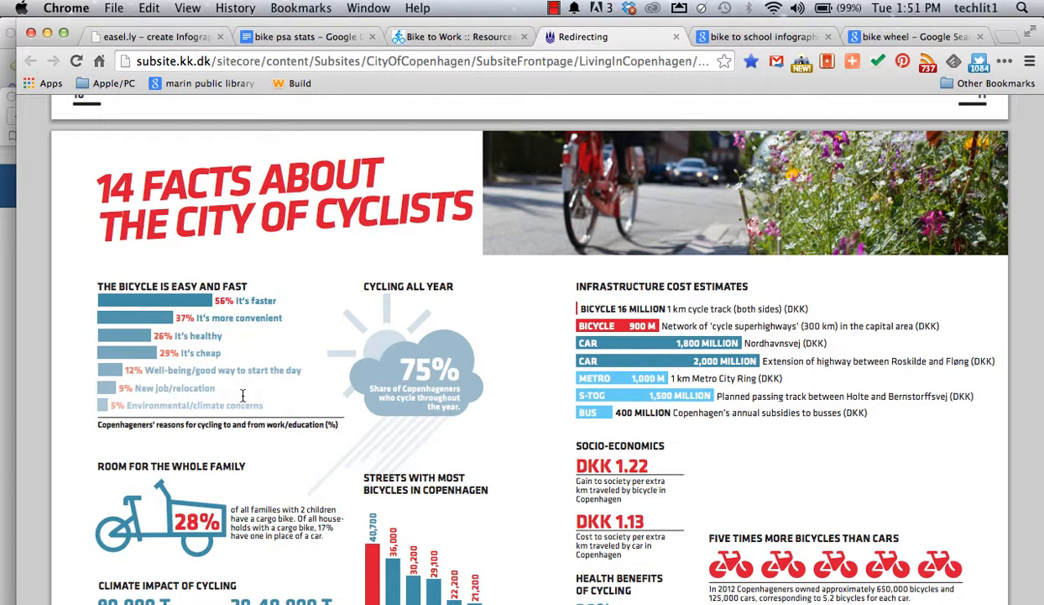
mouse_move(270, 255)
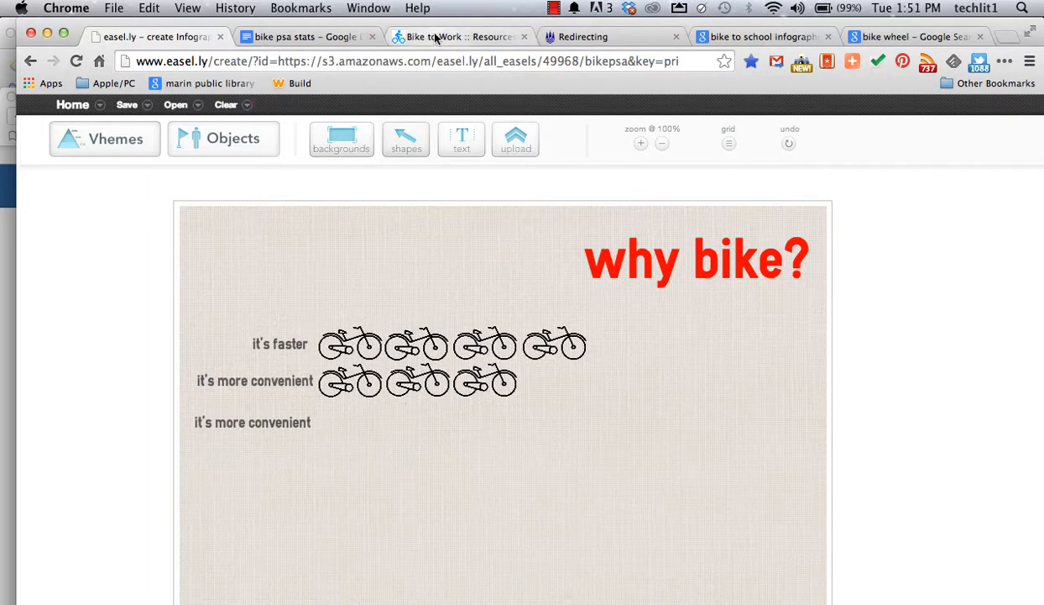
Return to the Easel.ly tab, then switch to the 'bike to school infographic' Google search.
click(433, 37)
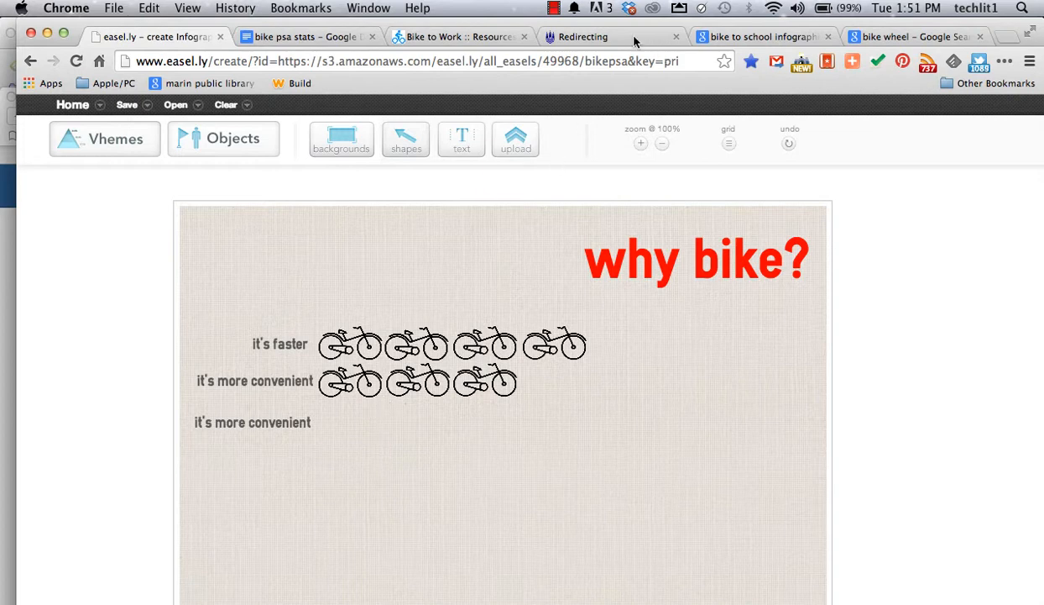
mouse_move(613, 37)
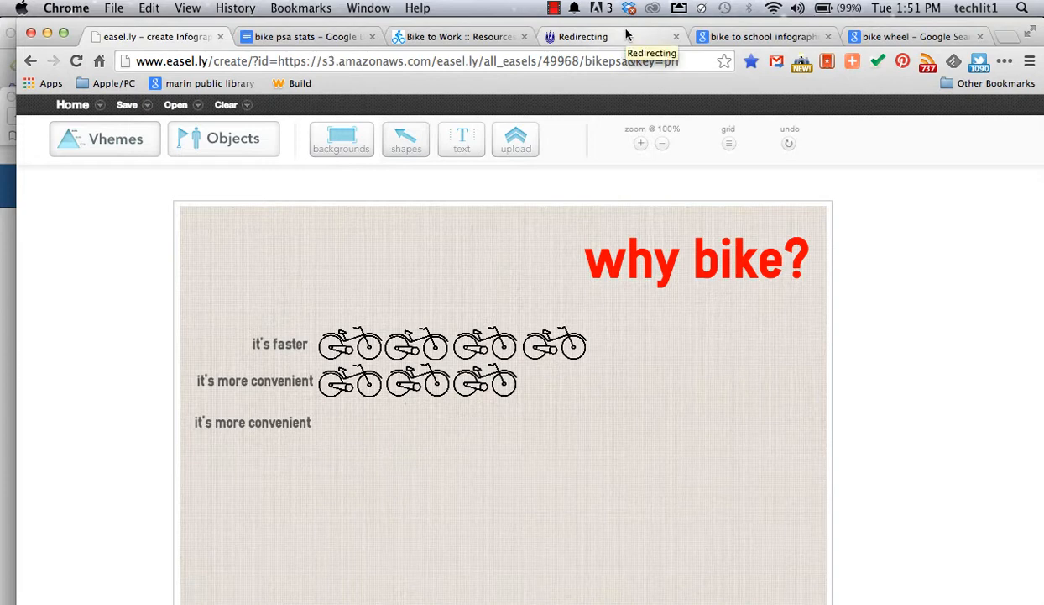
mouse_move(665, 27)
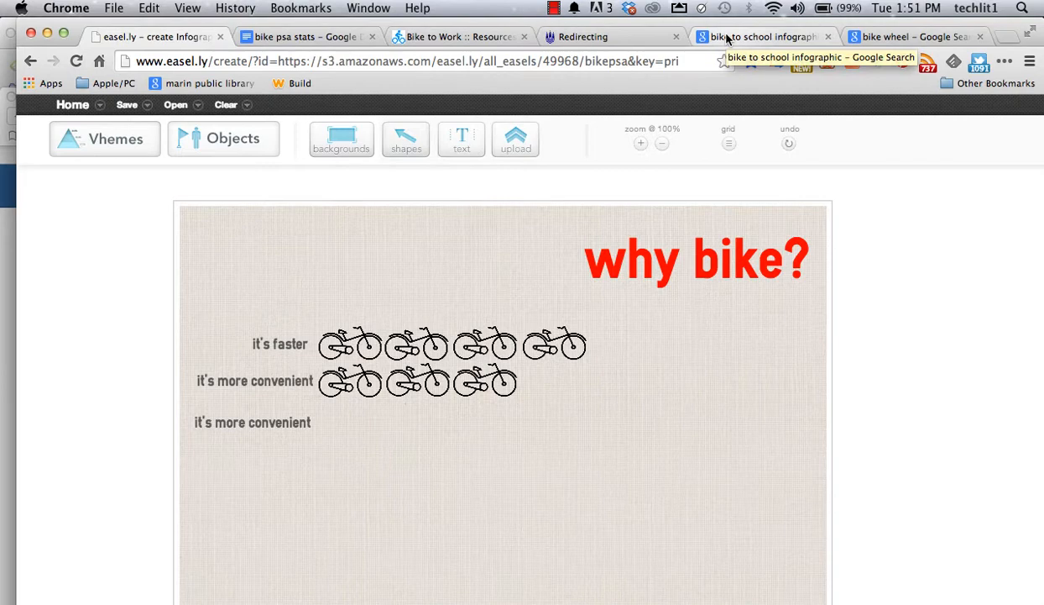
click(759, 37)
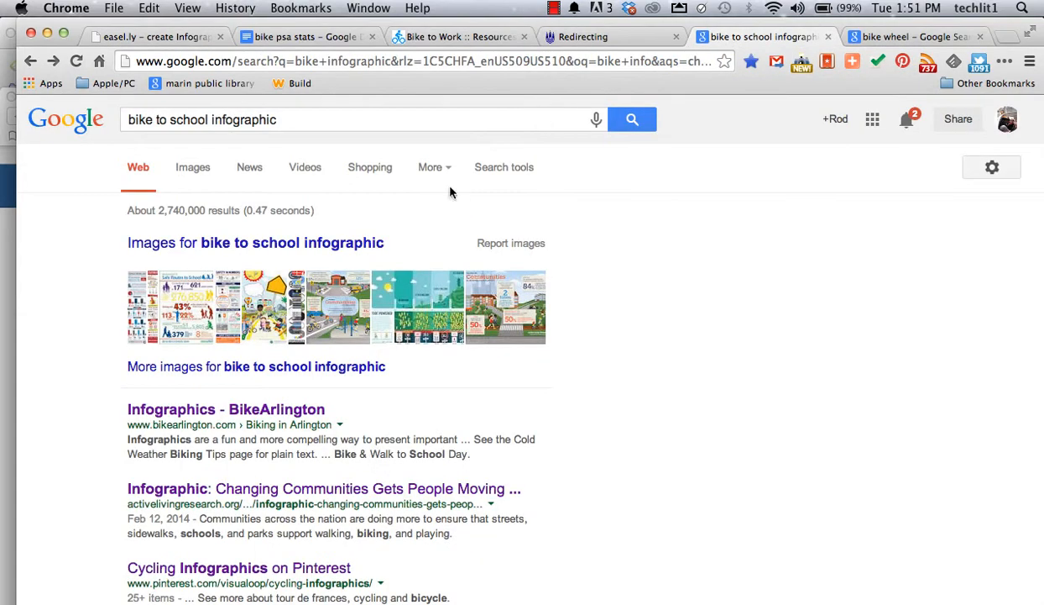
mouse_move(71, 444)
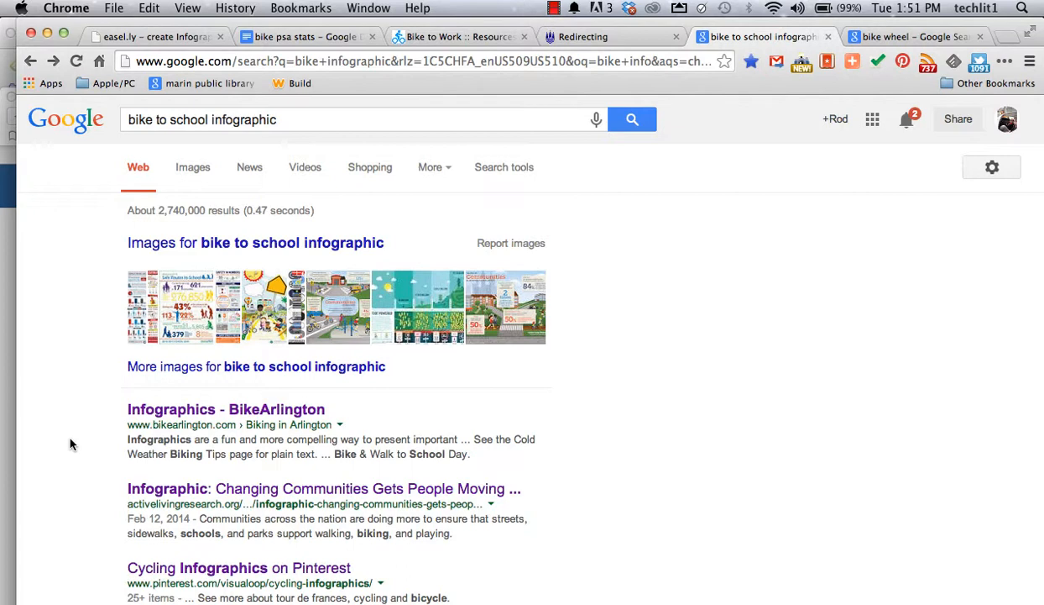
Scroll the search results and into the Pinterest Cycling Infographics board.
scroll(down, 3)
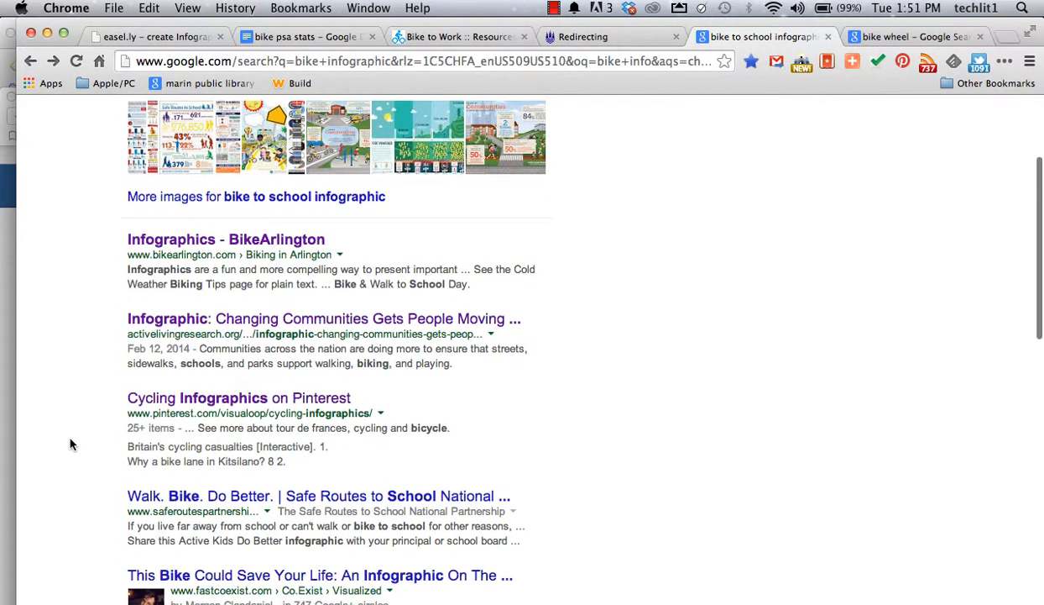
scroll(up, 3)
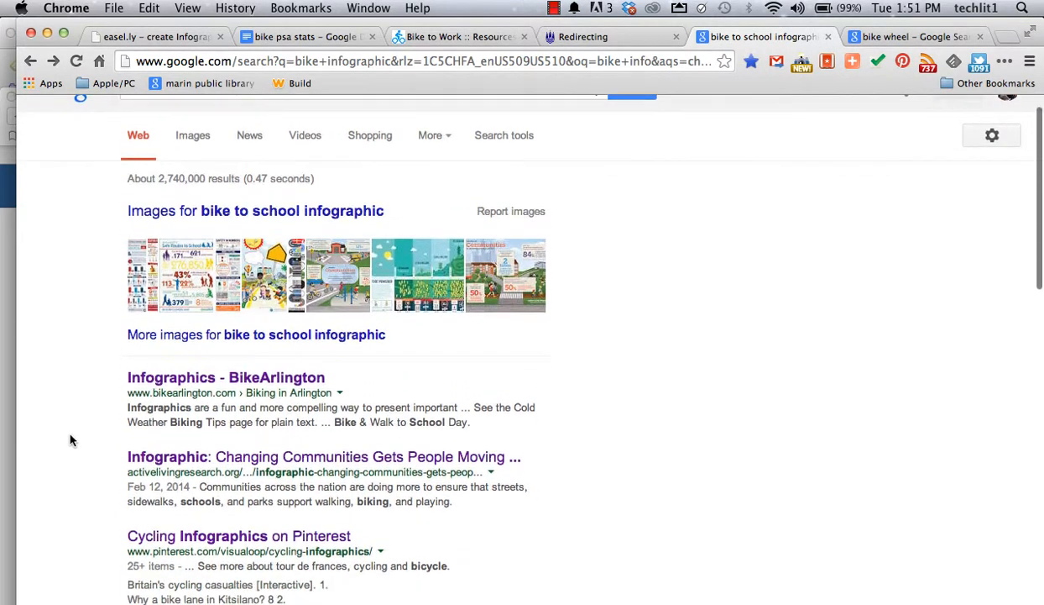
scroll(down, 3)
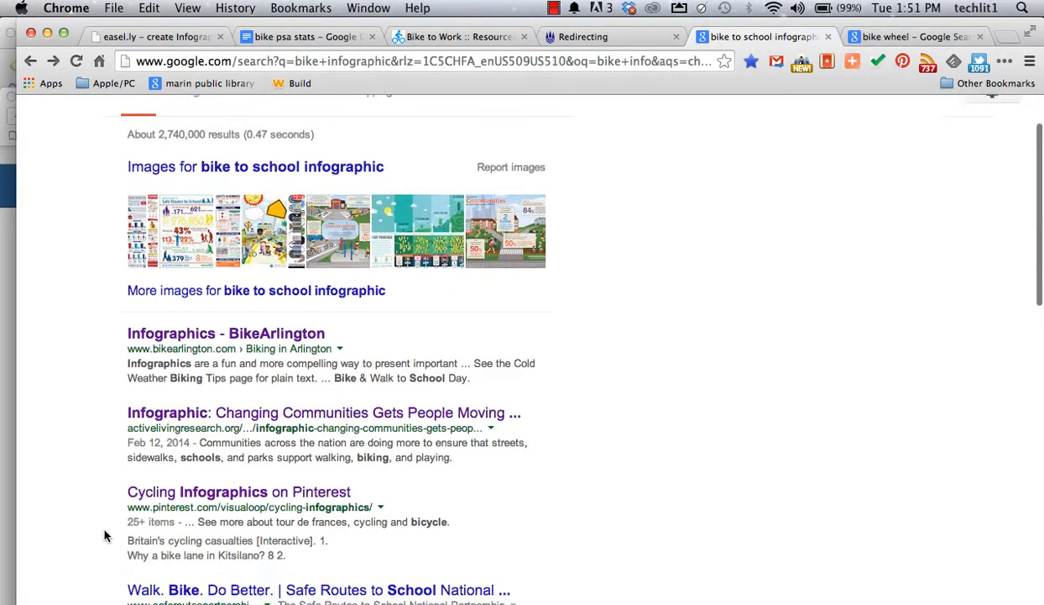
scroll(down, 3)
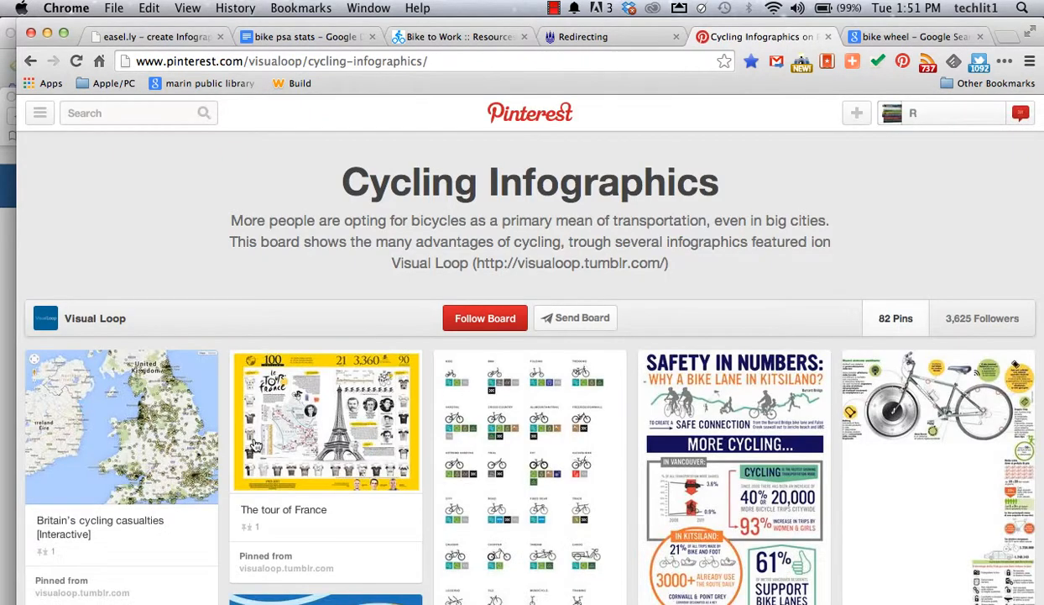
mouse_move(325, 420)
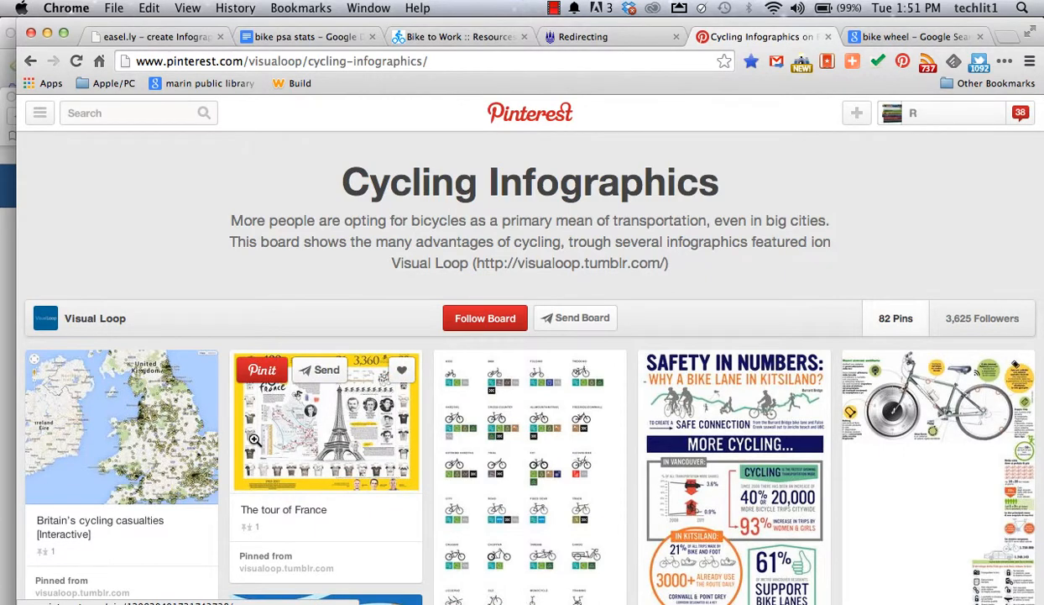
scroll(down, 3)
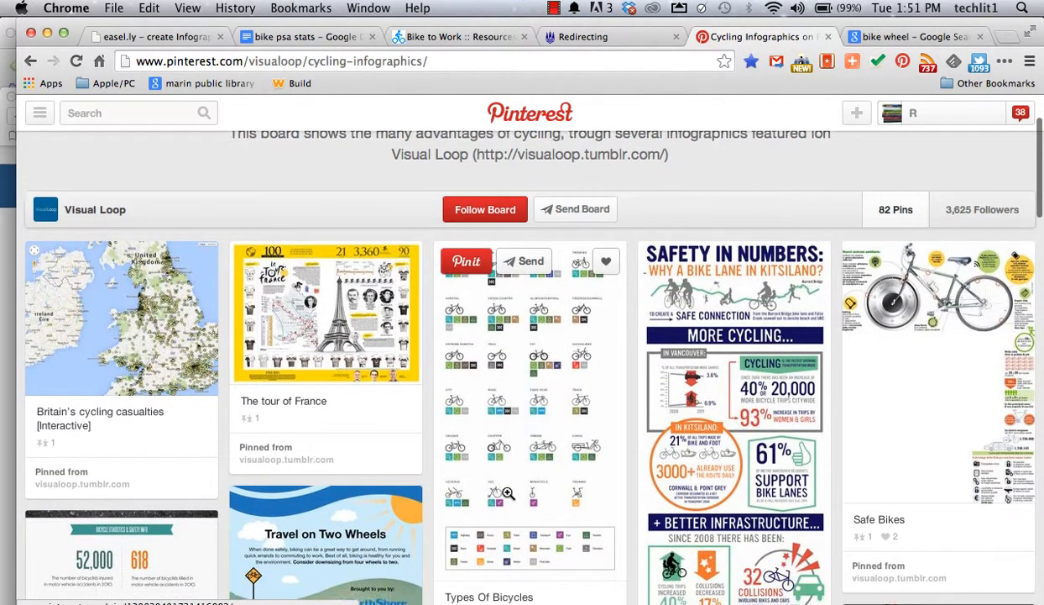
scroll(down, 3)
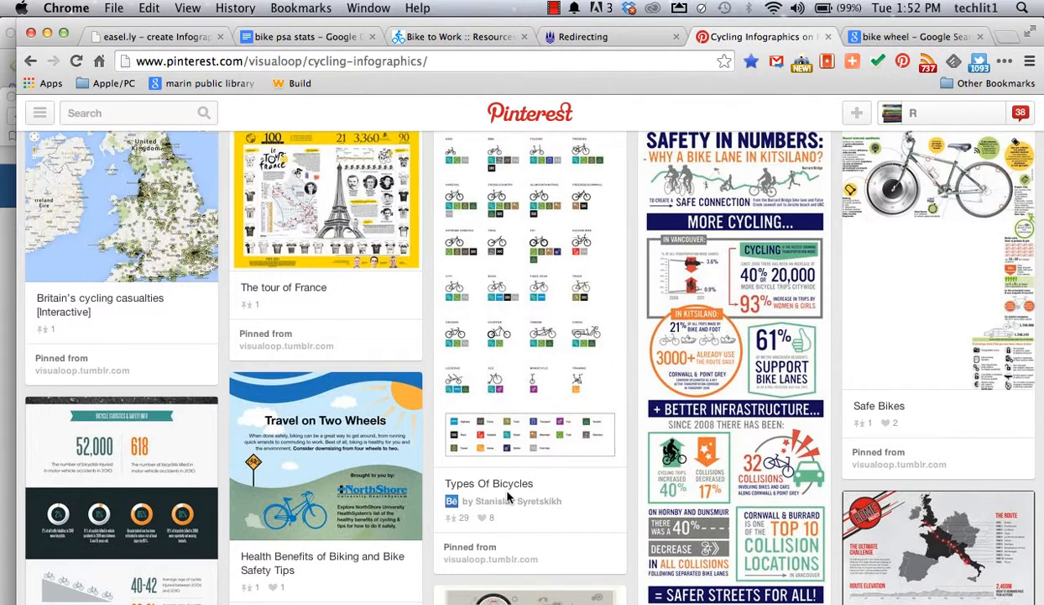
scroll(down, 3)
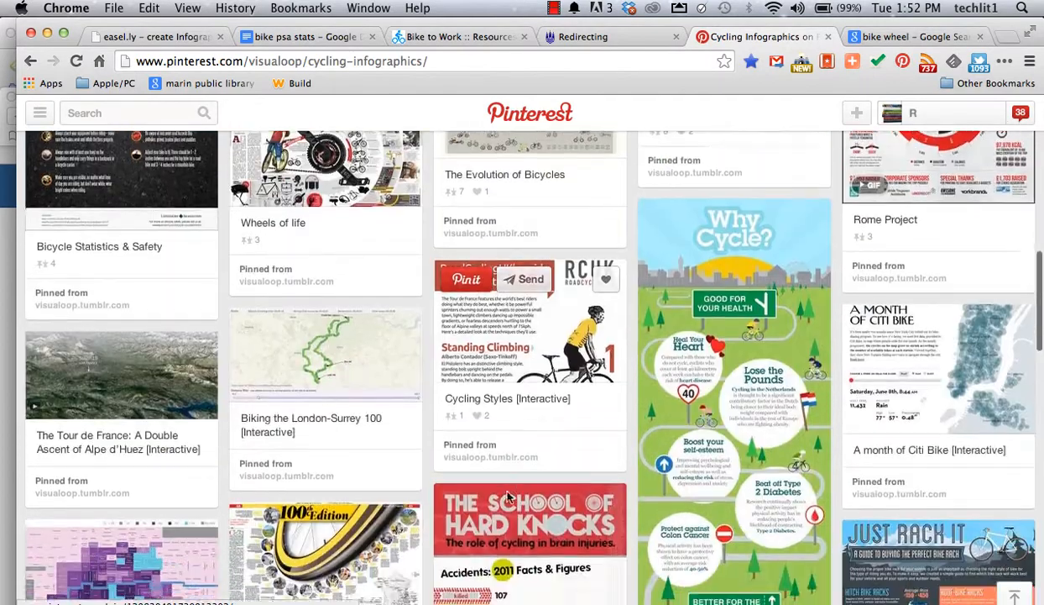
Browse the board's bicycle infographic pins, then move to the 'bike wheel' search results.
scroll(down, 3)
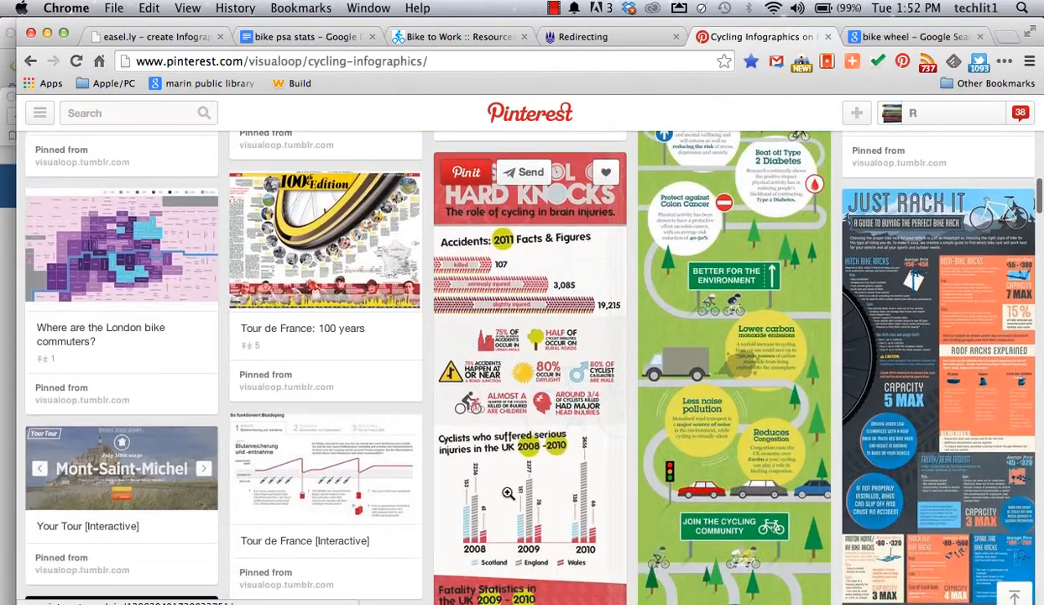
scroll(down, 3)
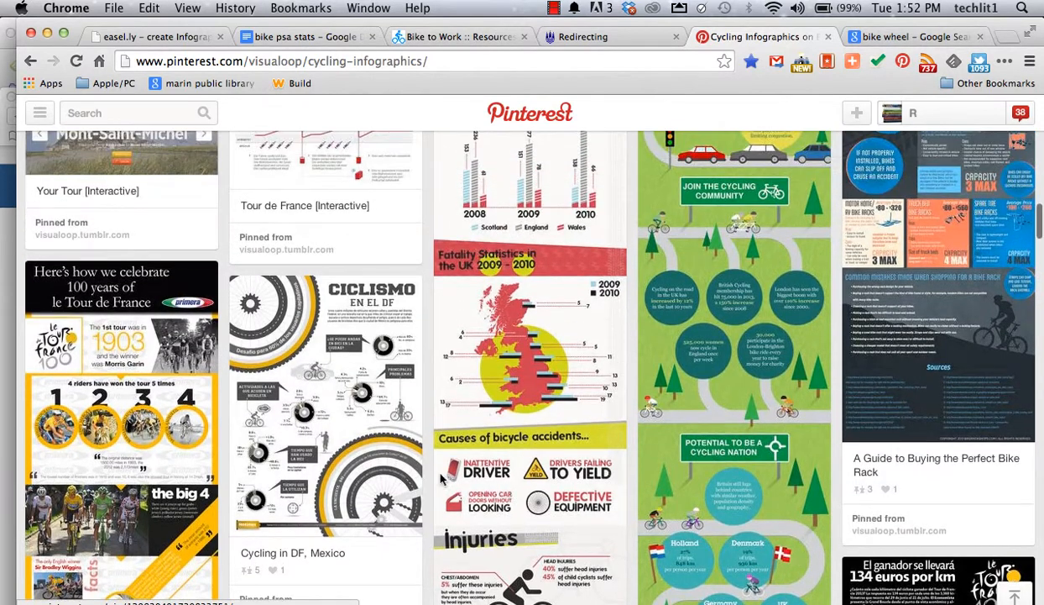
mouse_move(370, 531)
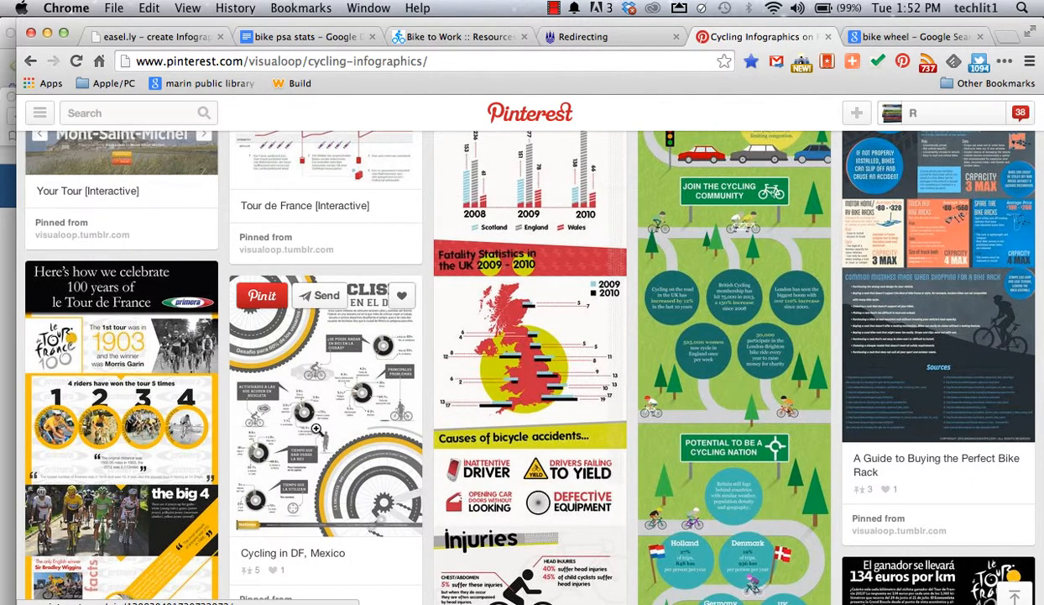
scroll(down, 3)
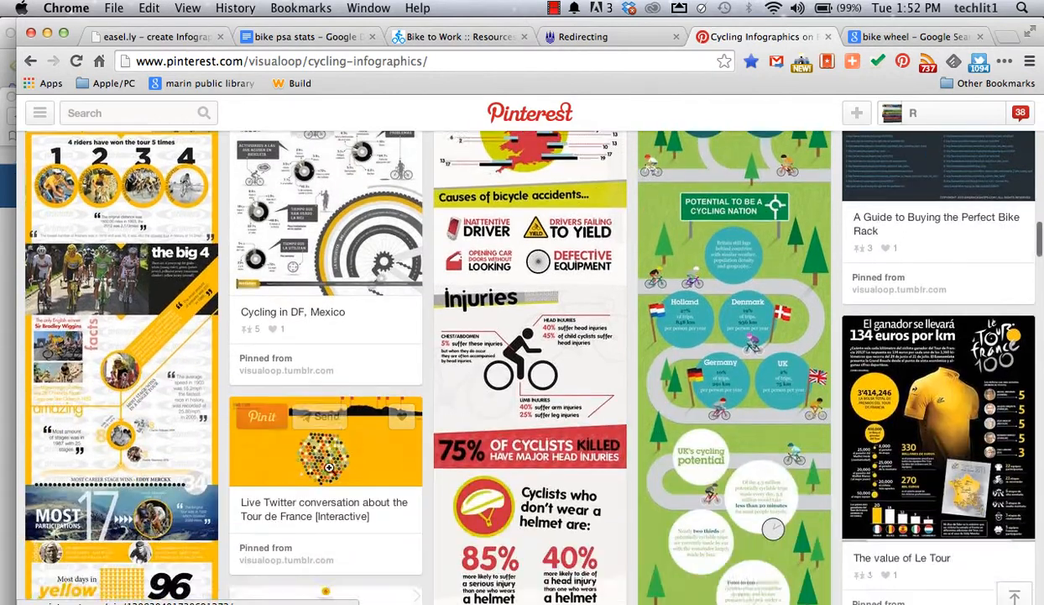
scroll(down, 3)
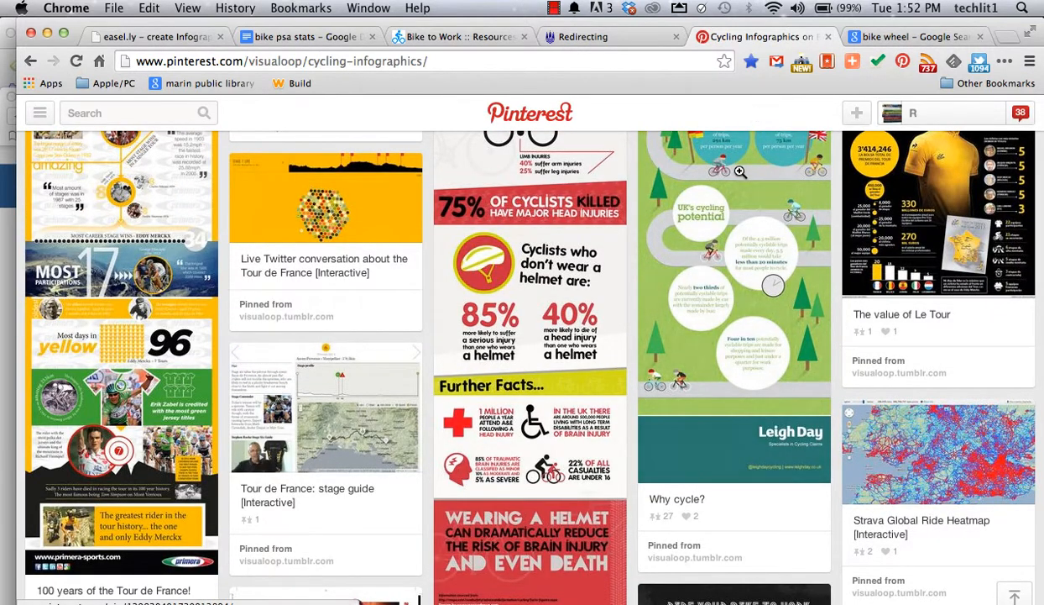
scroll(down, 3)
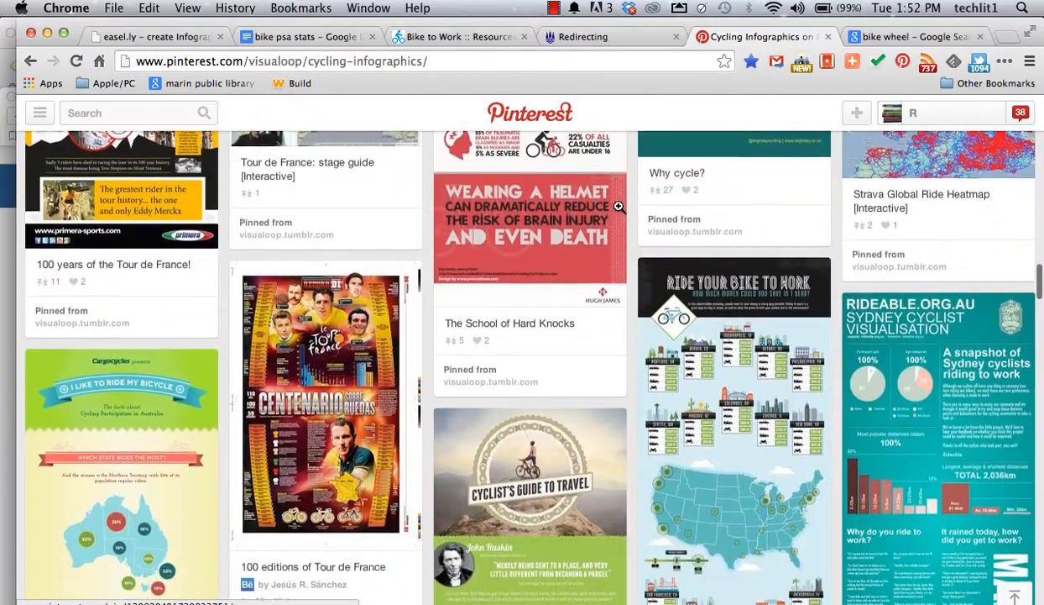
scroll(down, 3)
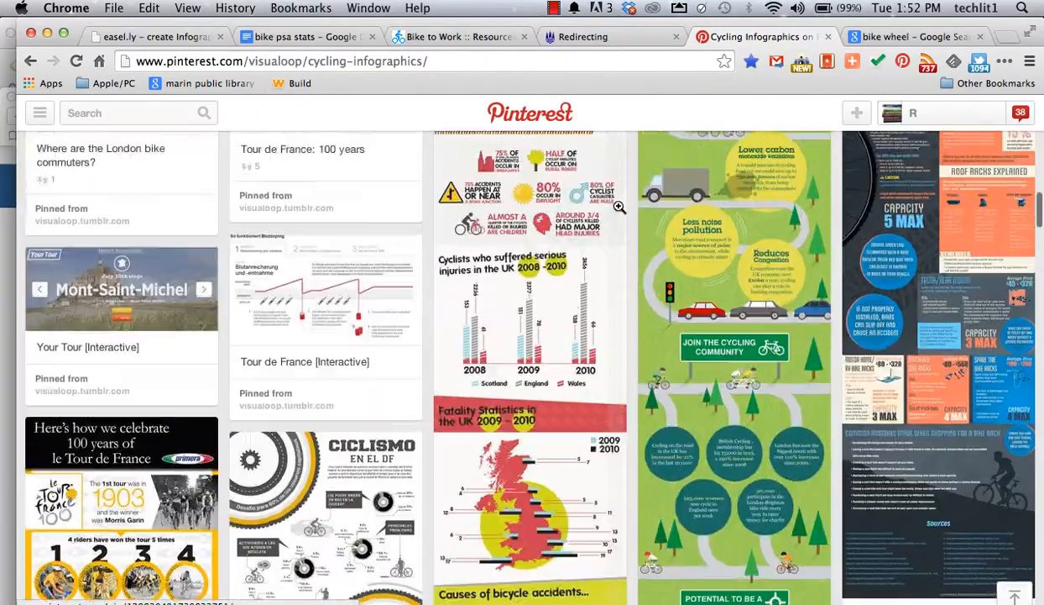
scroll(down, 3)
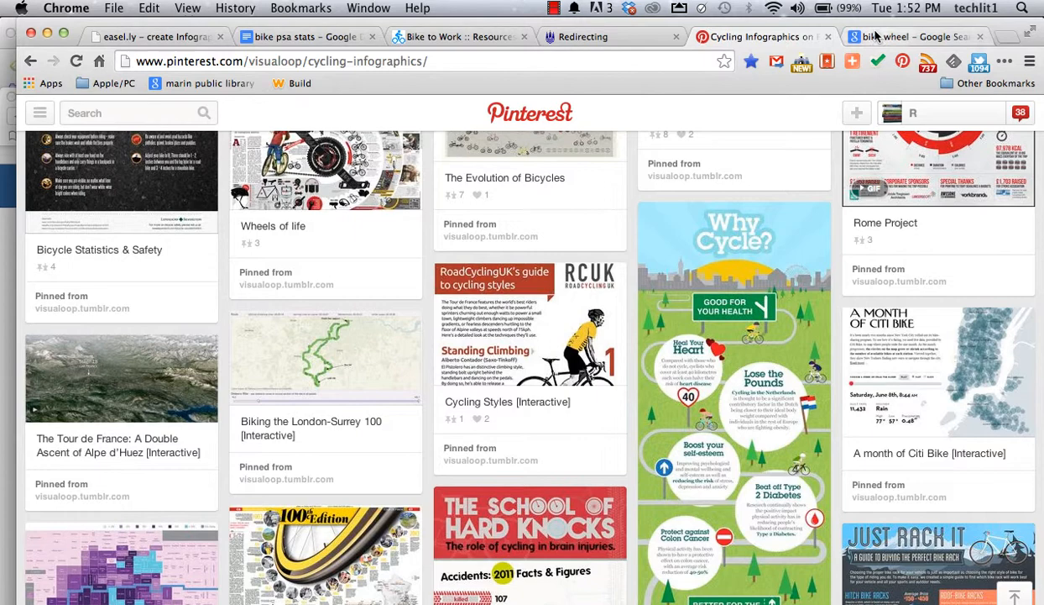
click(907, 37)
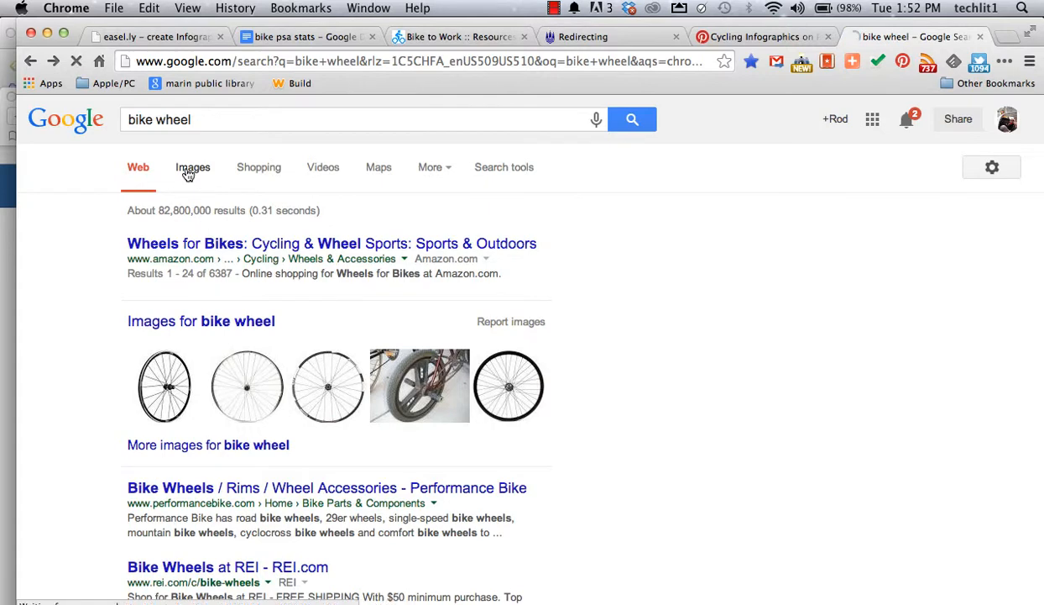
Show Google Images results for 'bike wheel' filtered to transparent line drawings.
click(191, 167)
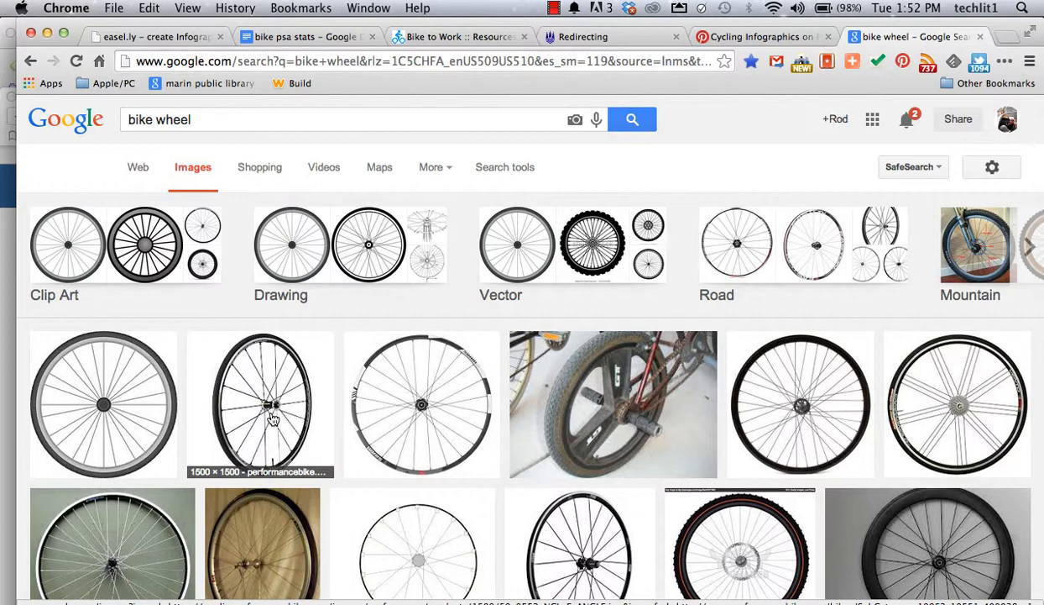
mouse_move(503, 166)
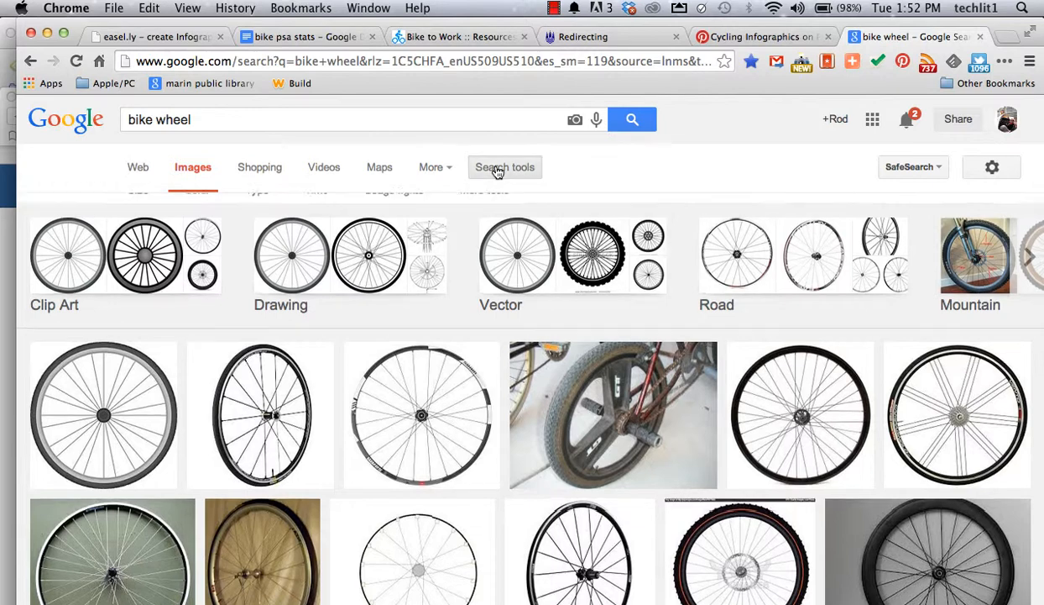
click(504, 166)
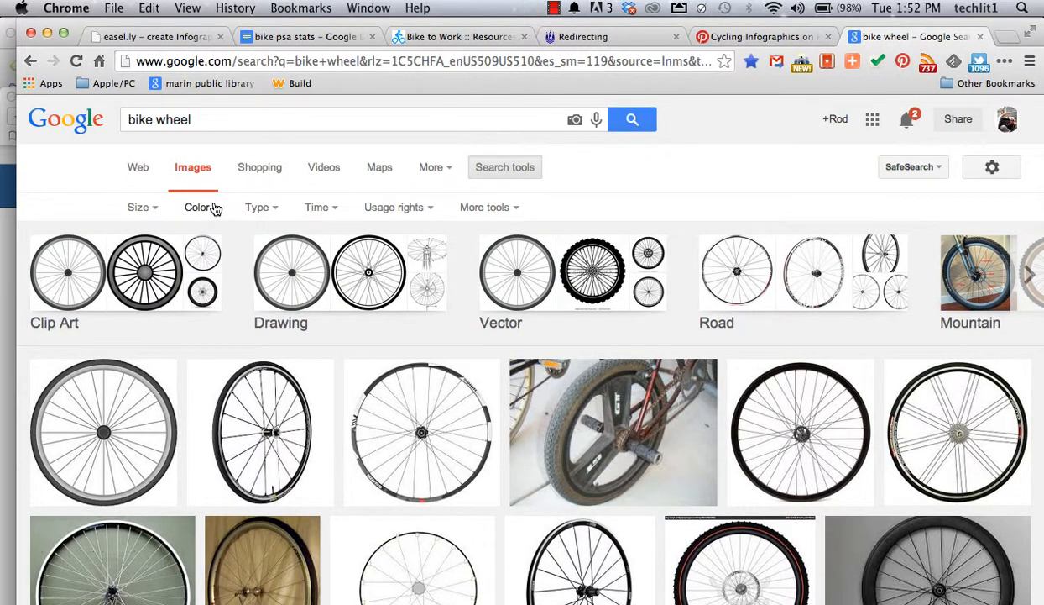
click(258, 208)
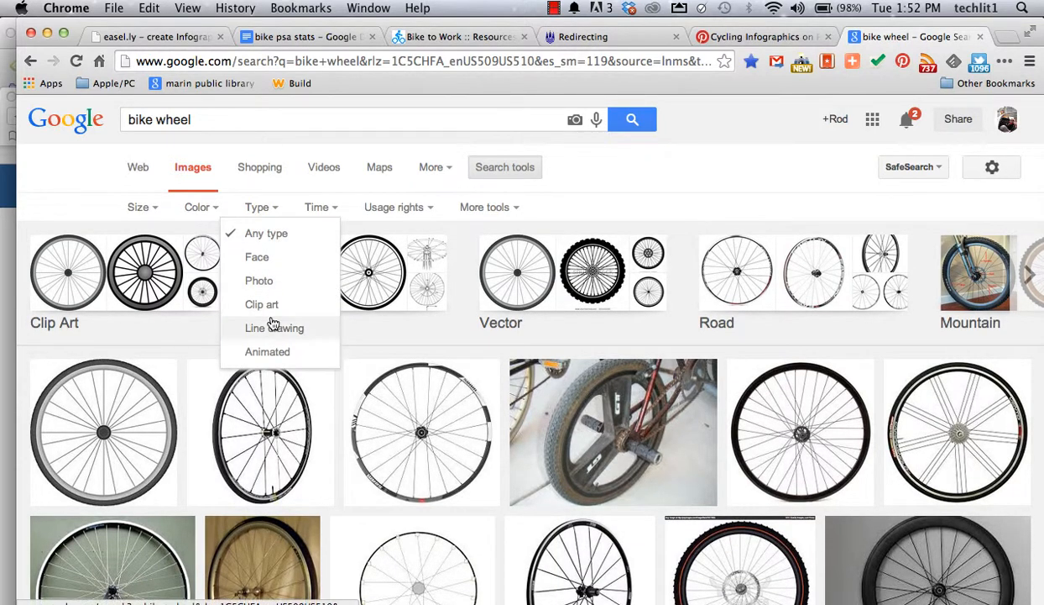
click(274, 328)
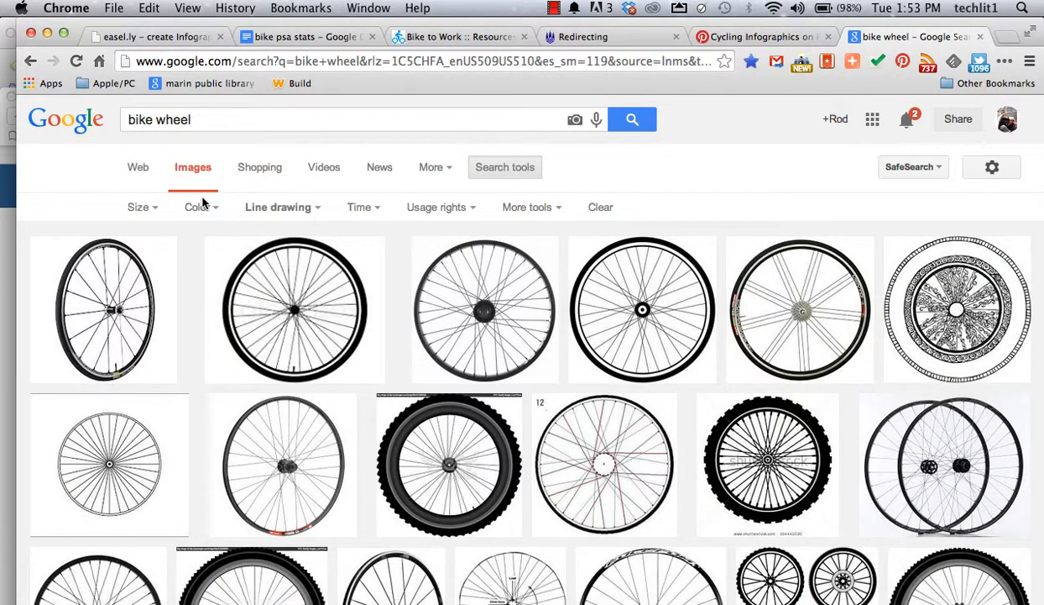
click(198, 206)
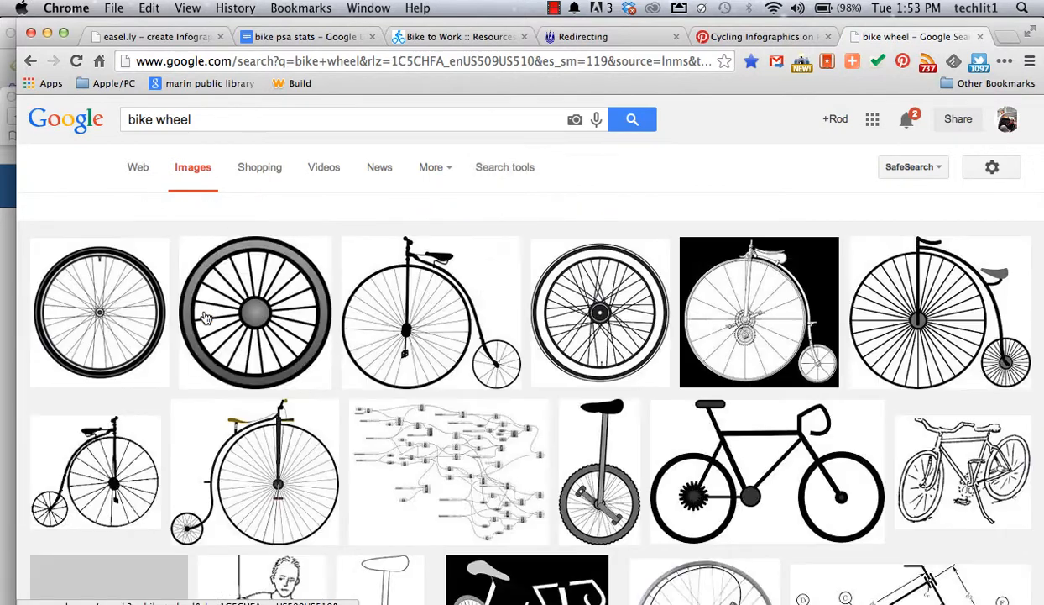
Look through the filtered bike wheel pictures.
click(504, 166)
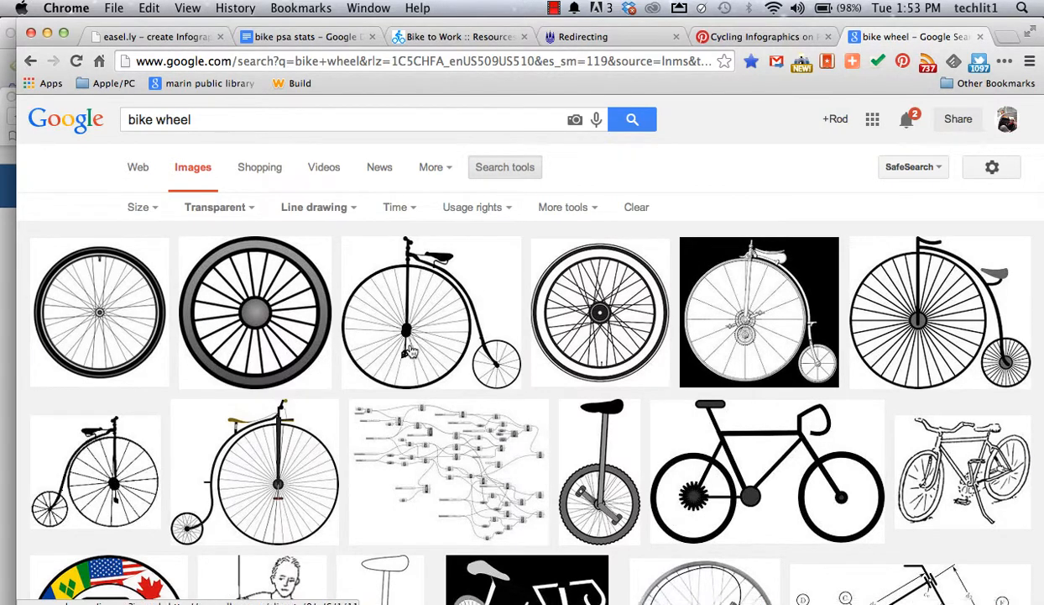
scroll(down, 3)
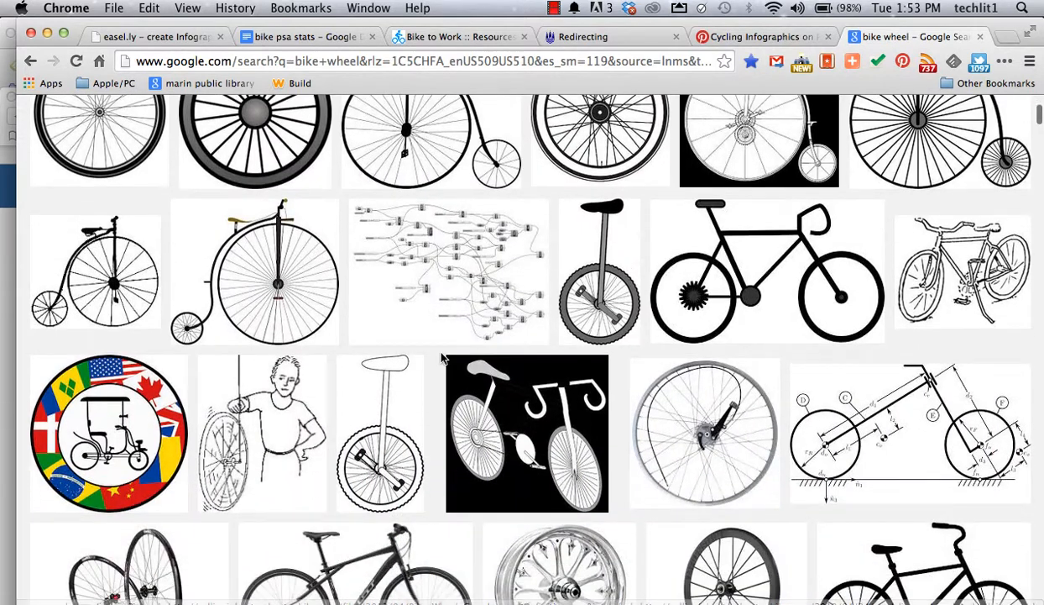
scroll(down, 3)
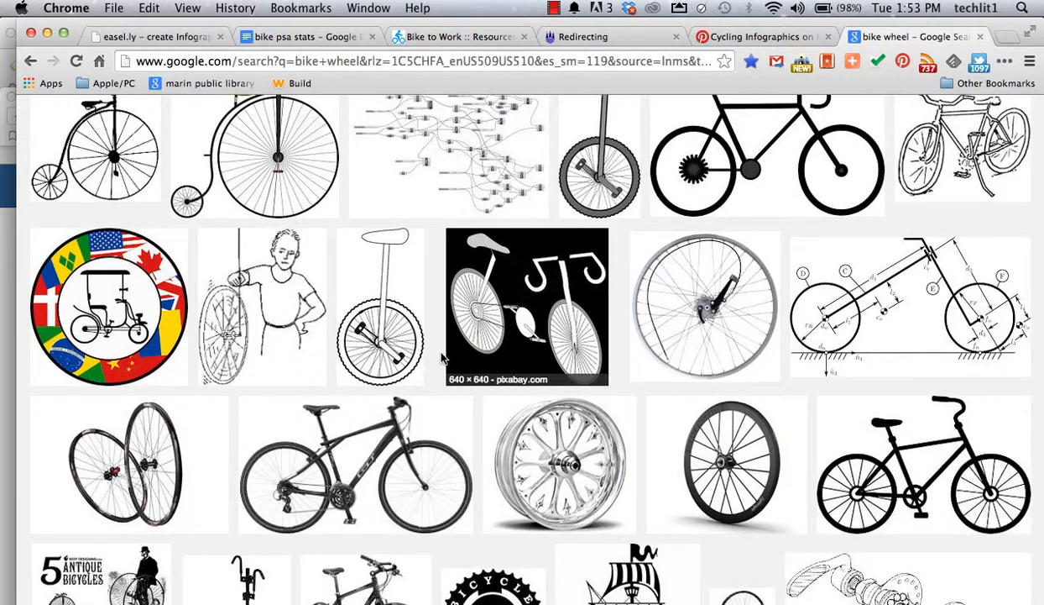
scroll(down, 3)
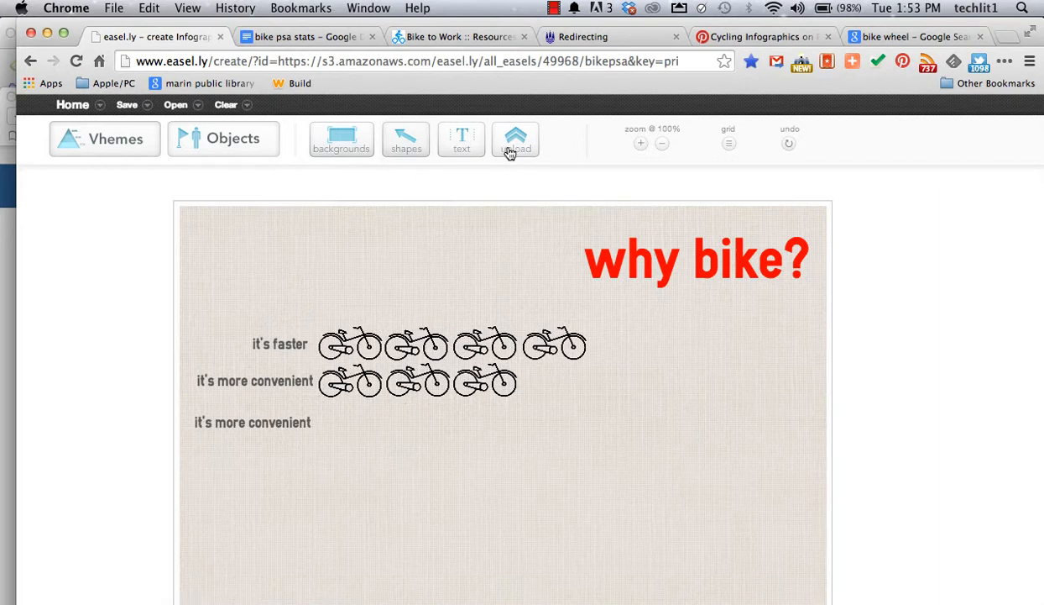
Upload bikewheel.png from Pictures into the 'why bike?' infographic.
click(515, 138)
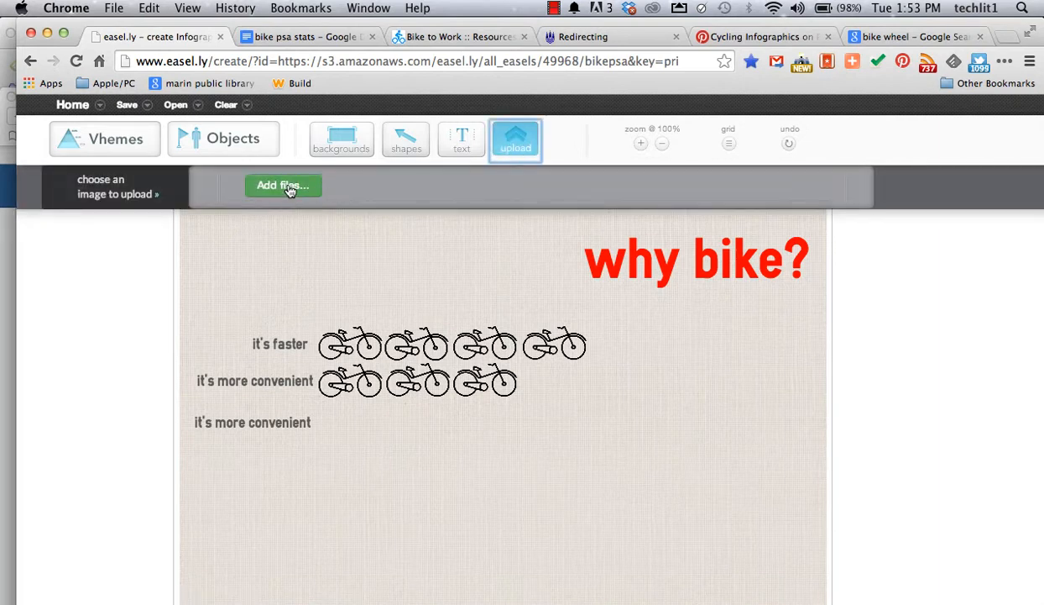
click(283, 185)
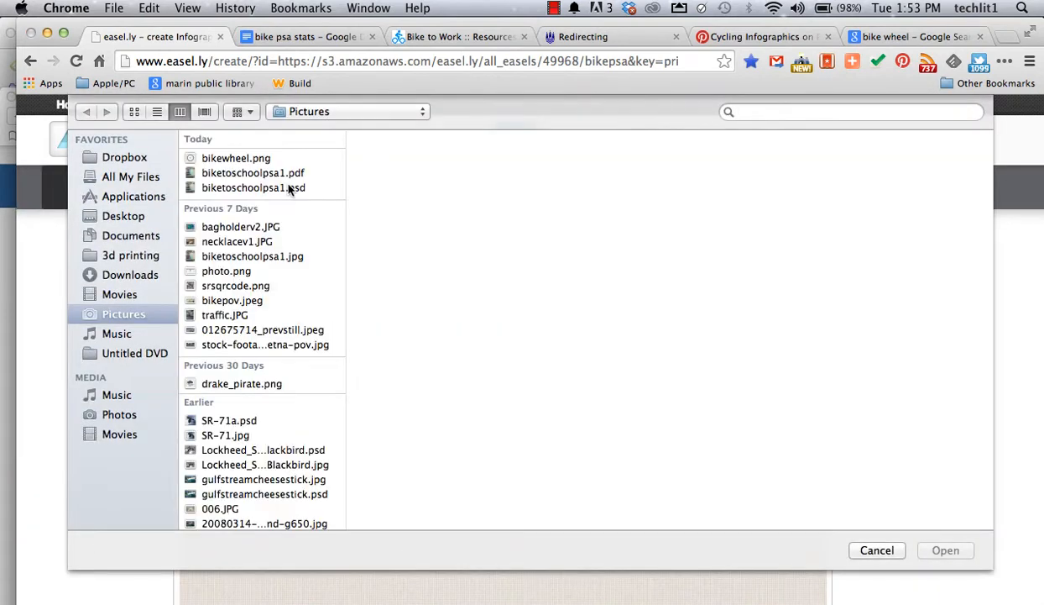
click(235, 158)
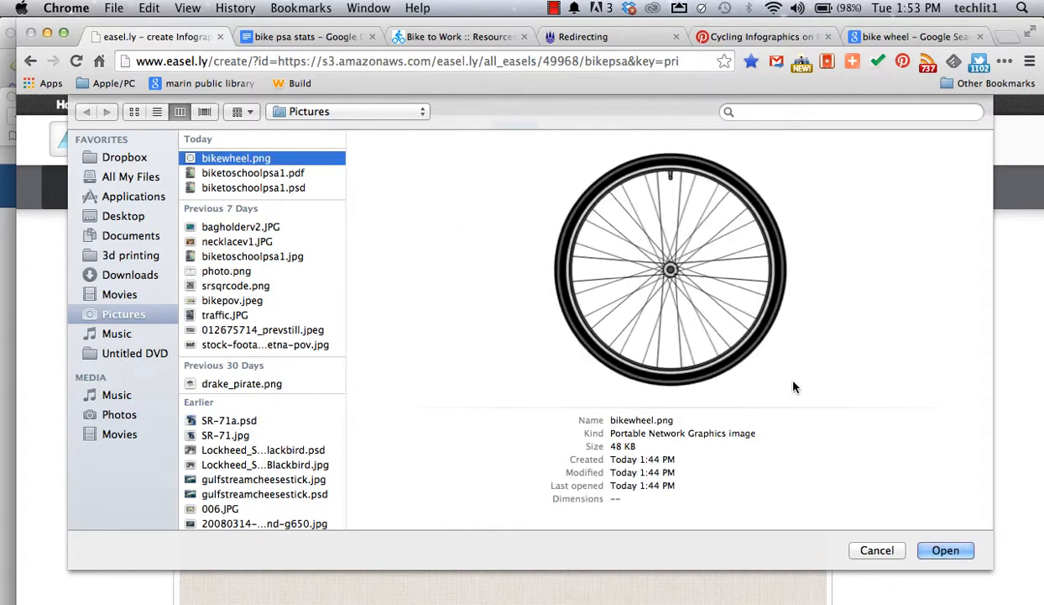
mouse_move(945, 551)
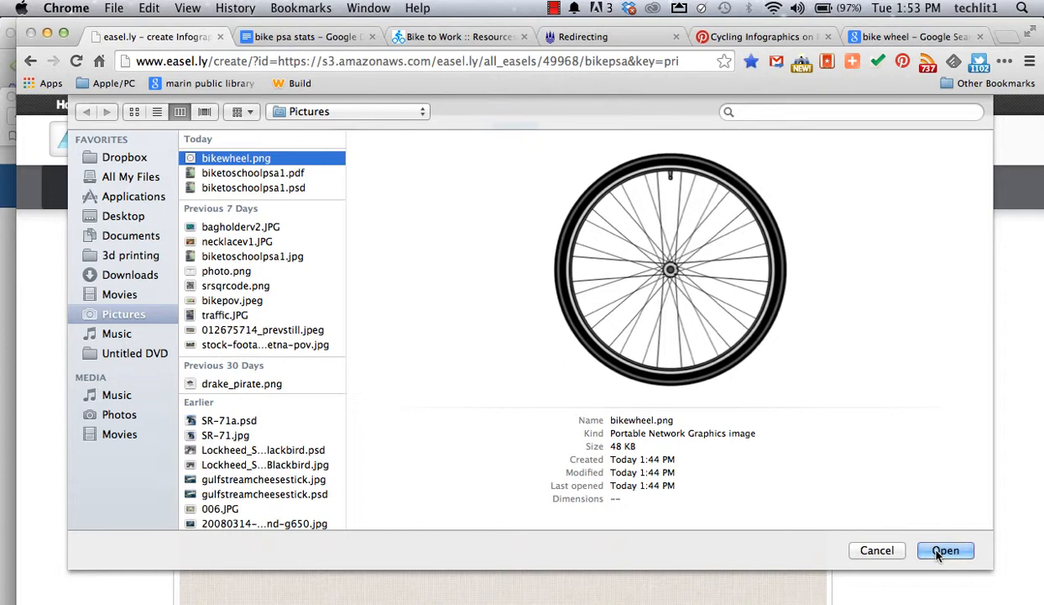
click(945, 551)
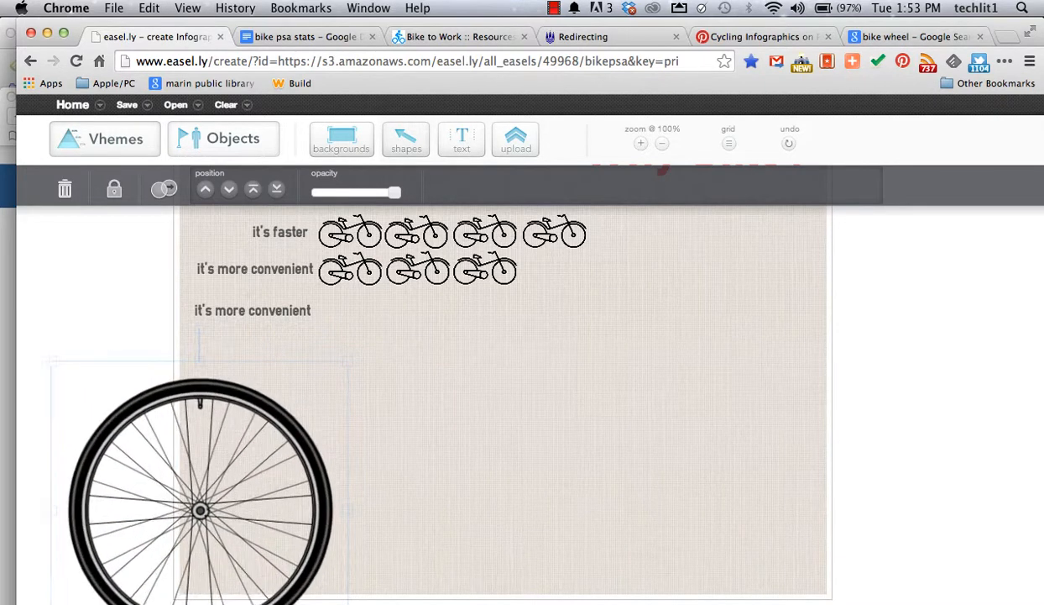
Drag the bike wheel image to the bottom-left corner, partly off the canvas edge.
drag(199, 510, 243, 527)
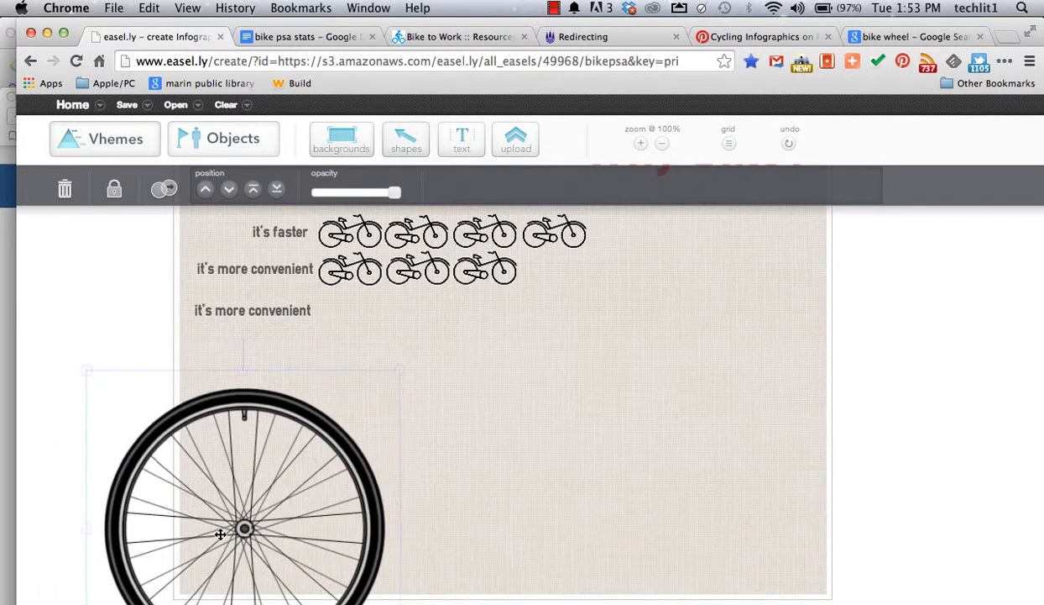
drag(221, 534, 243, 524)
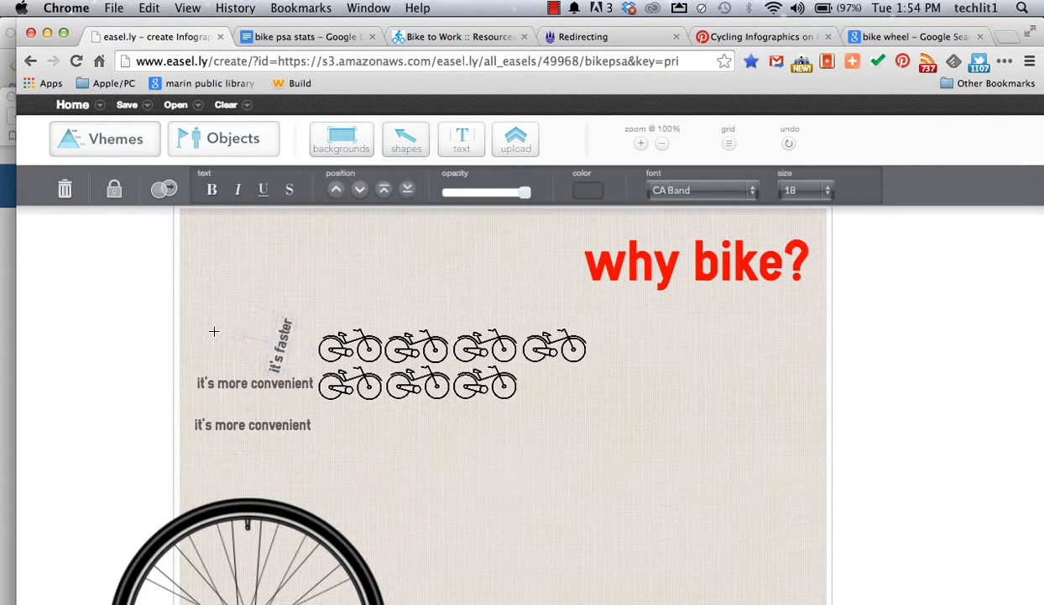
Tilt the 'it's faster' and 'it's more convenient' labels with their rotation handles.
click(279, 342)
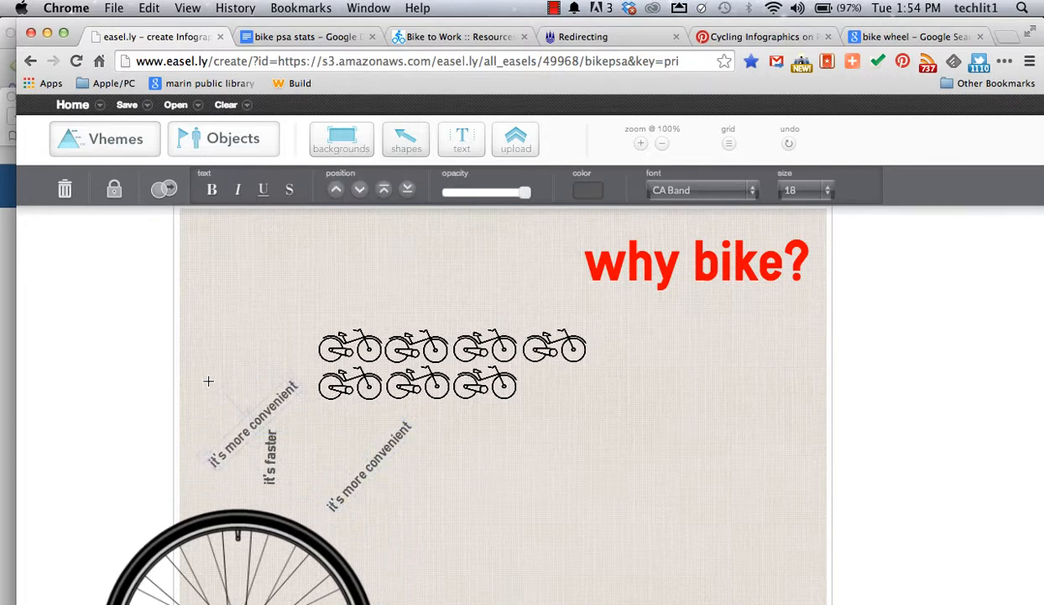
click(251, 428)
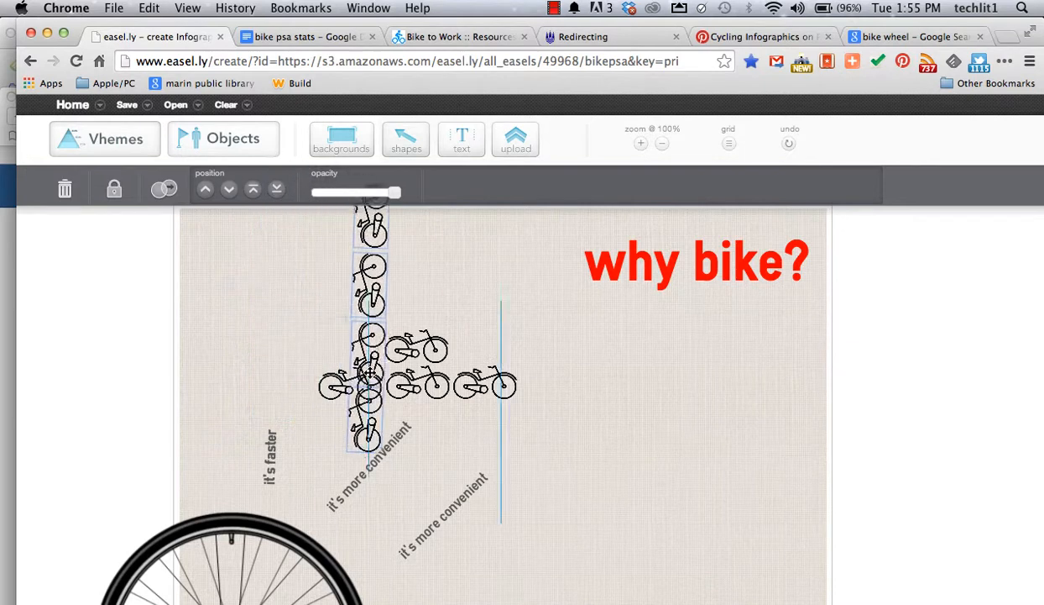
Move one bike row under 'why bike?' and stand a single bike upright above 'it's faster'.
drag(369, 327, 588, 394)
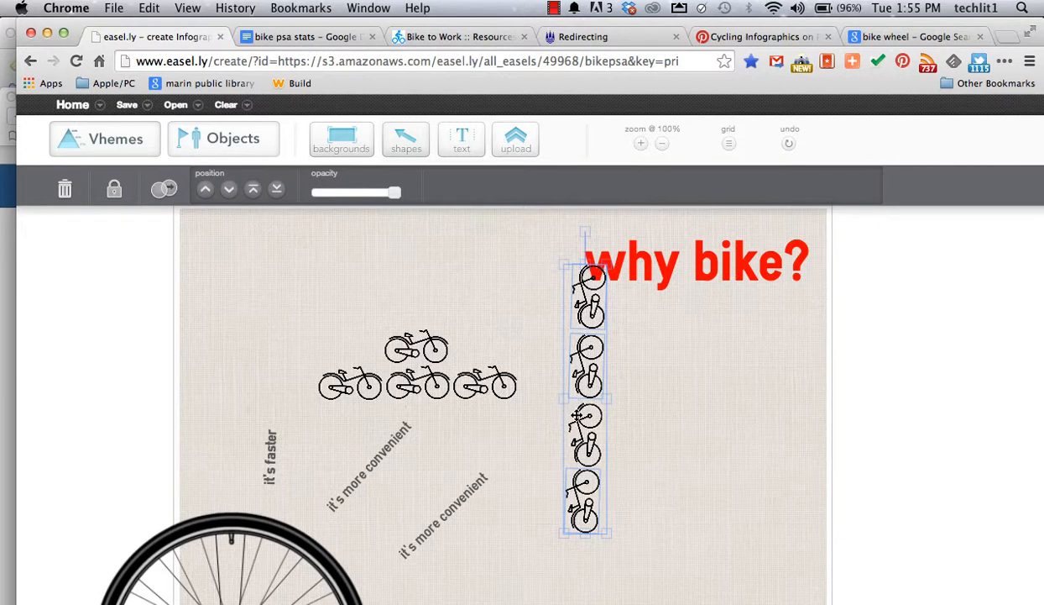
click(515, 138)
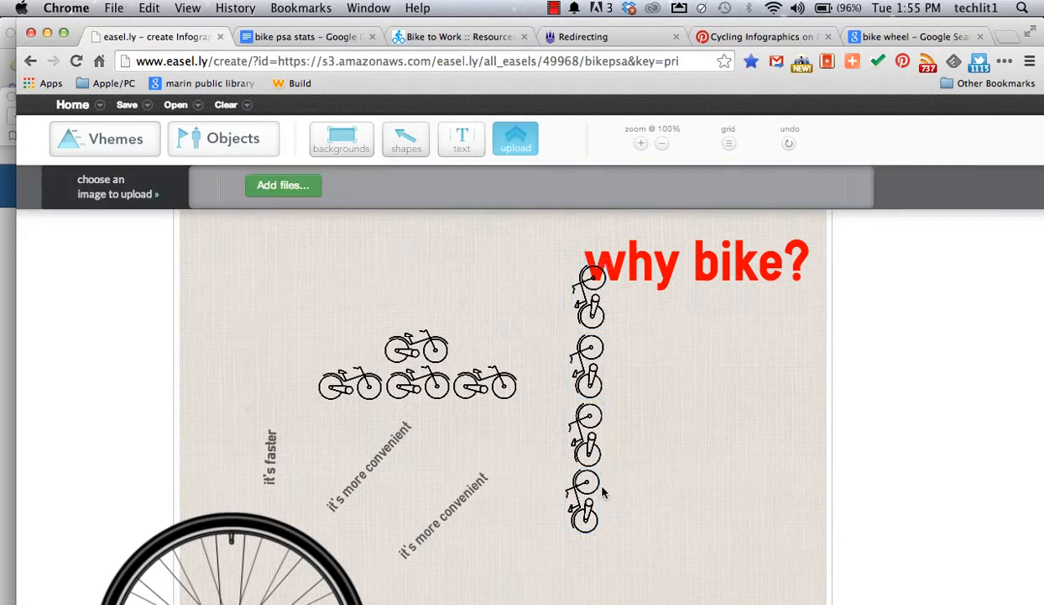
click(585, 496)
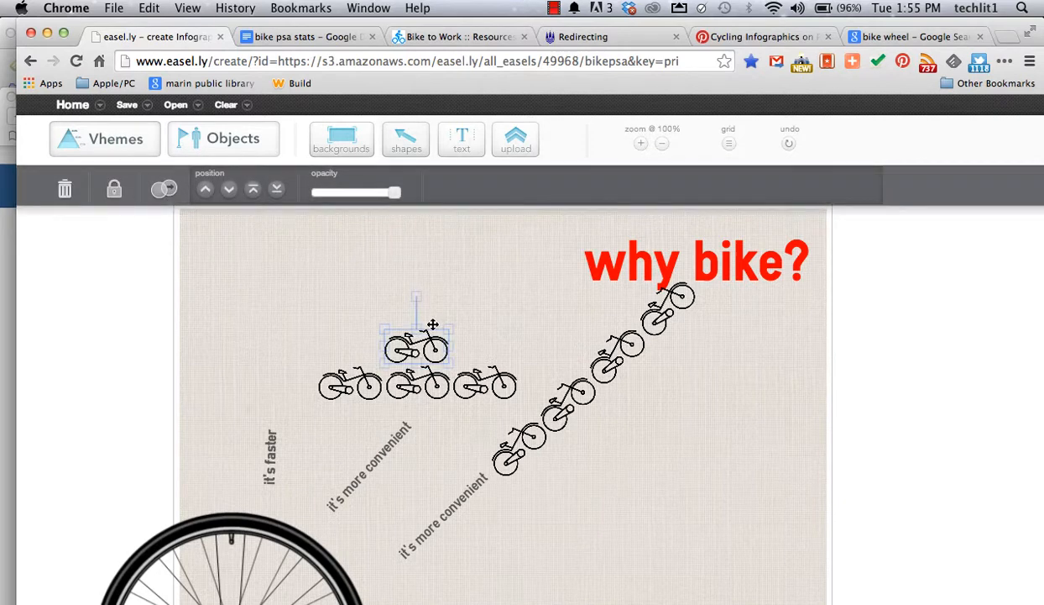
drag(416, 345, 277, 356)
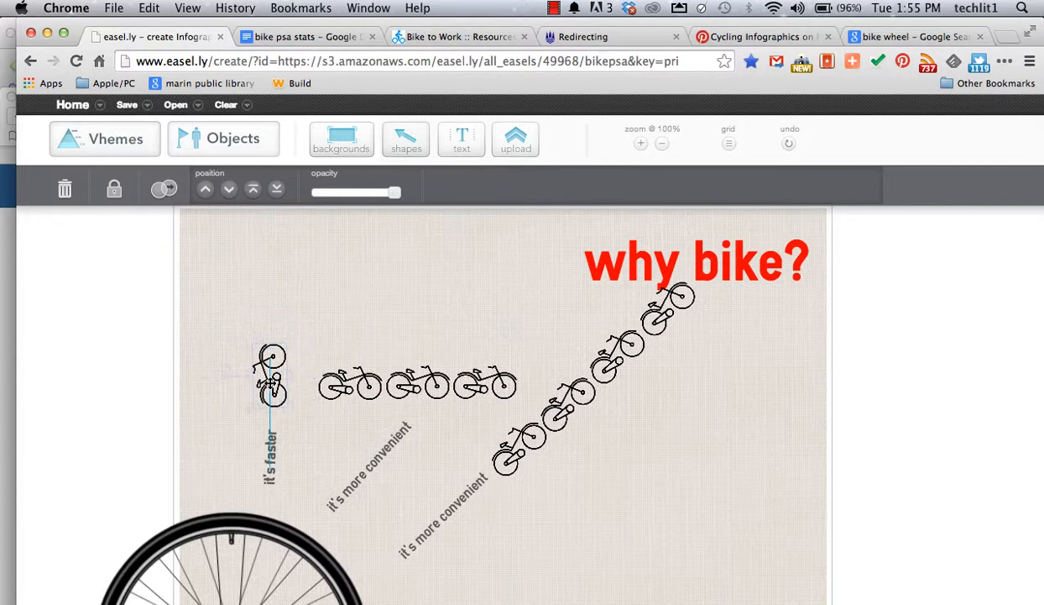
Place the diagonal bike row above 'it's more convenient' and deselect.
click(350, 383)
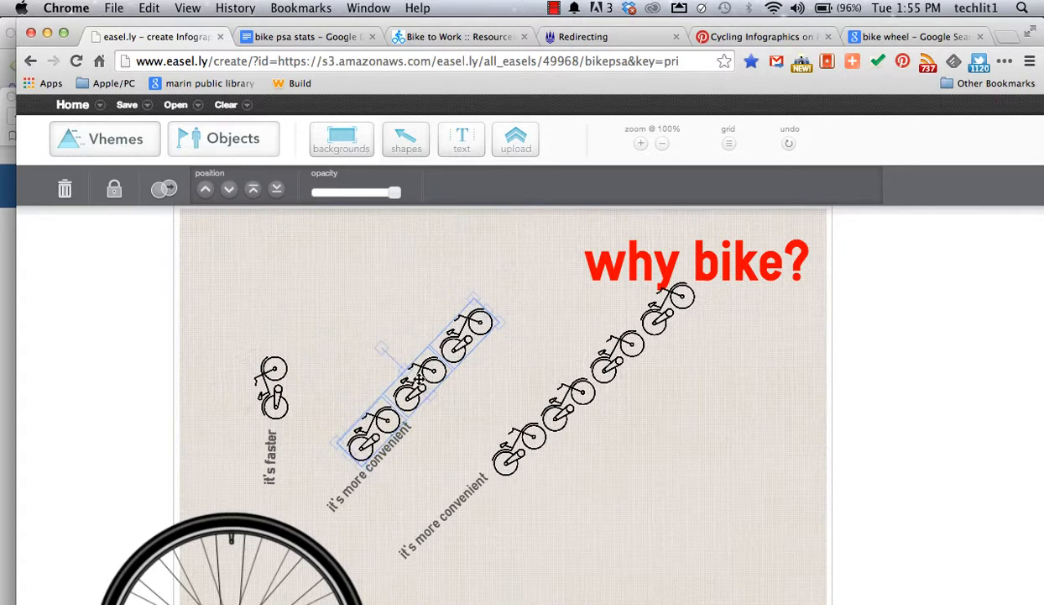
drag(412, 386, 487, 328)
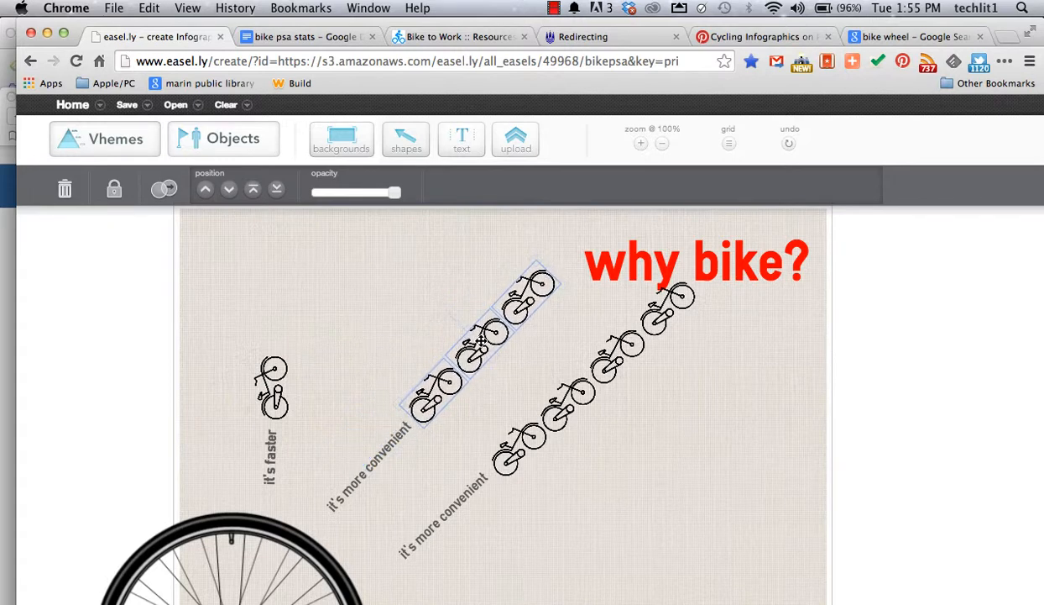
click(491, 400)
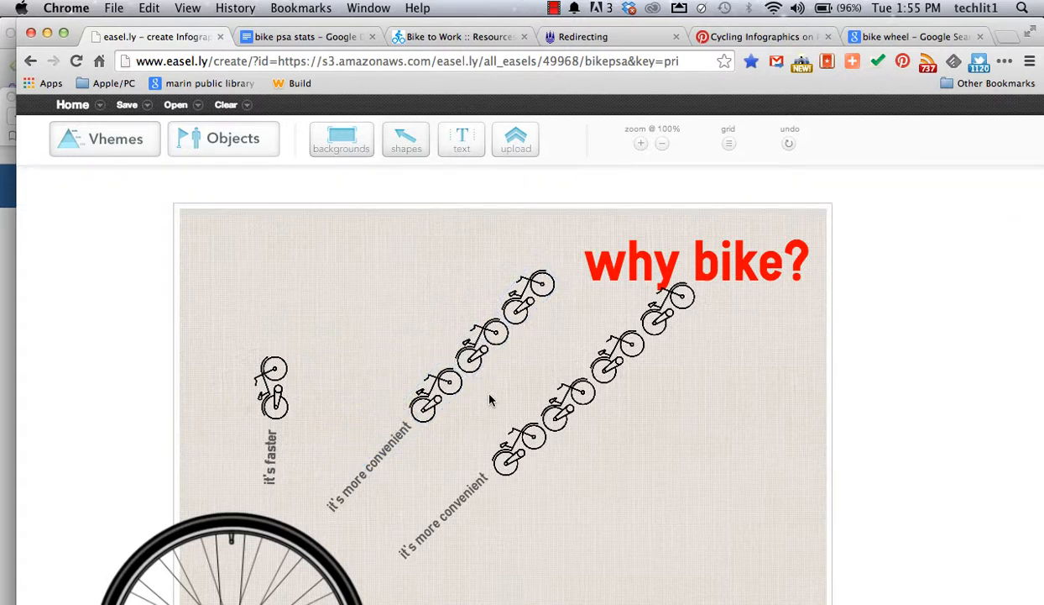
mouse_move(634, 487)
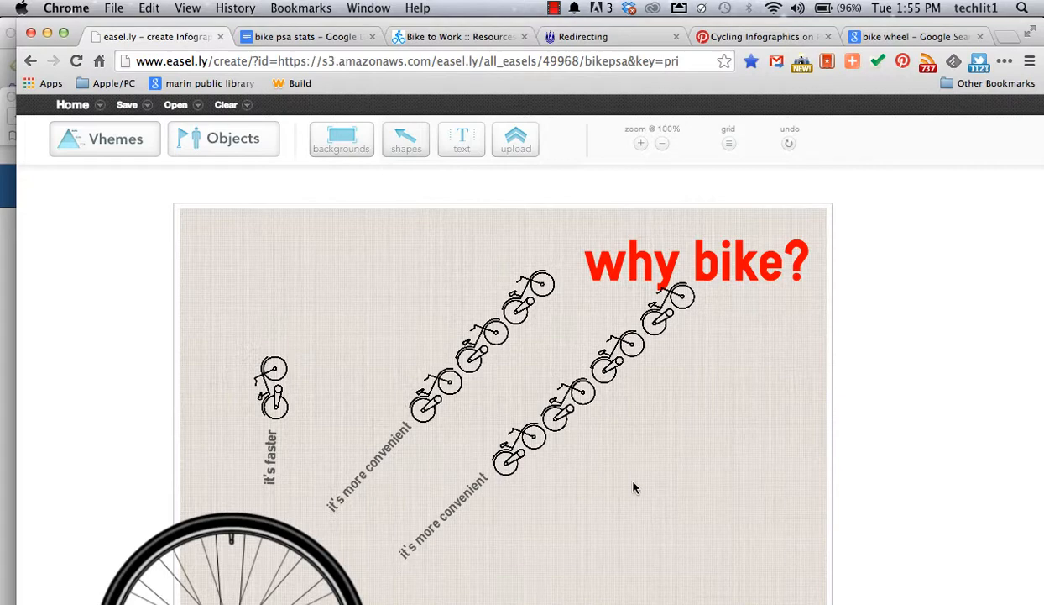
Scroll down to check the bike wheel, then switch to the 'bike psa stats' document.
scroll(down, 3)
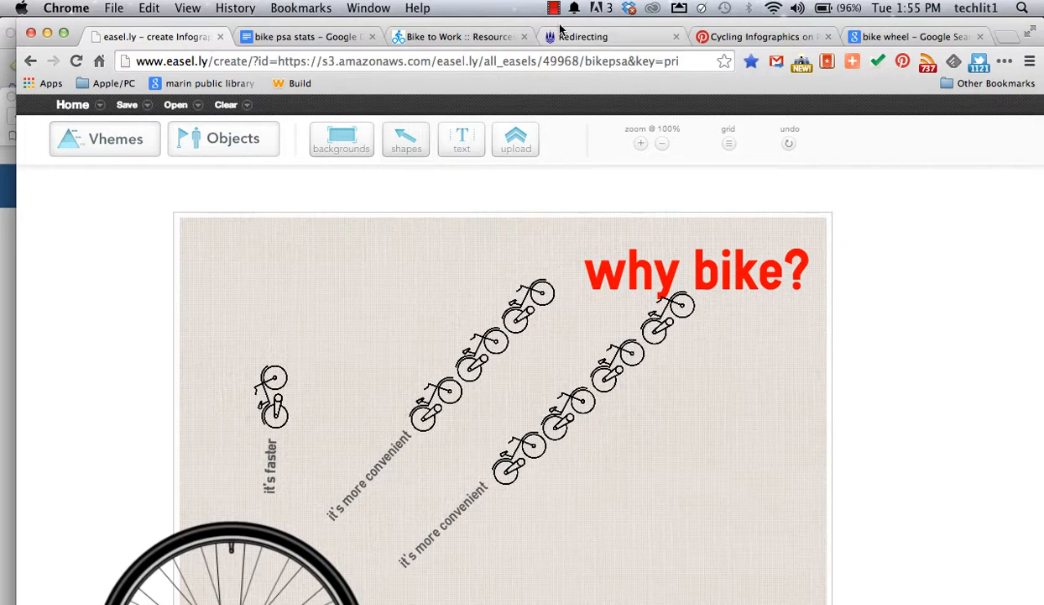
mouse_move(562, 361)
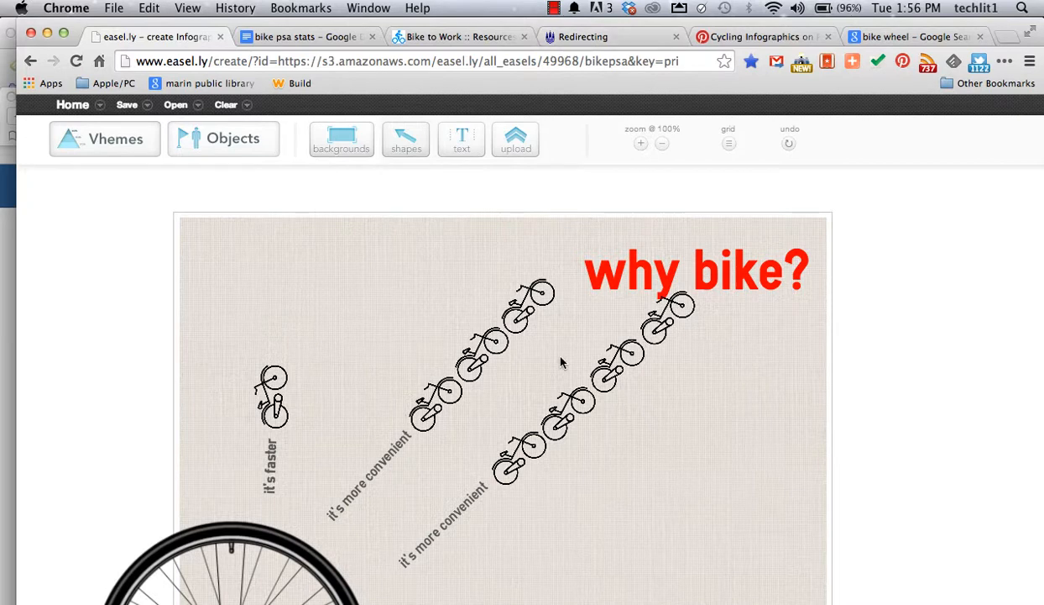
mouse_move(612, 400)
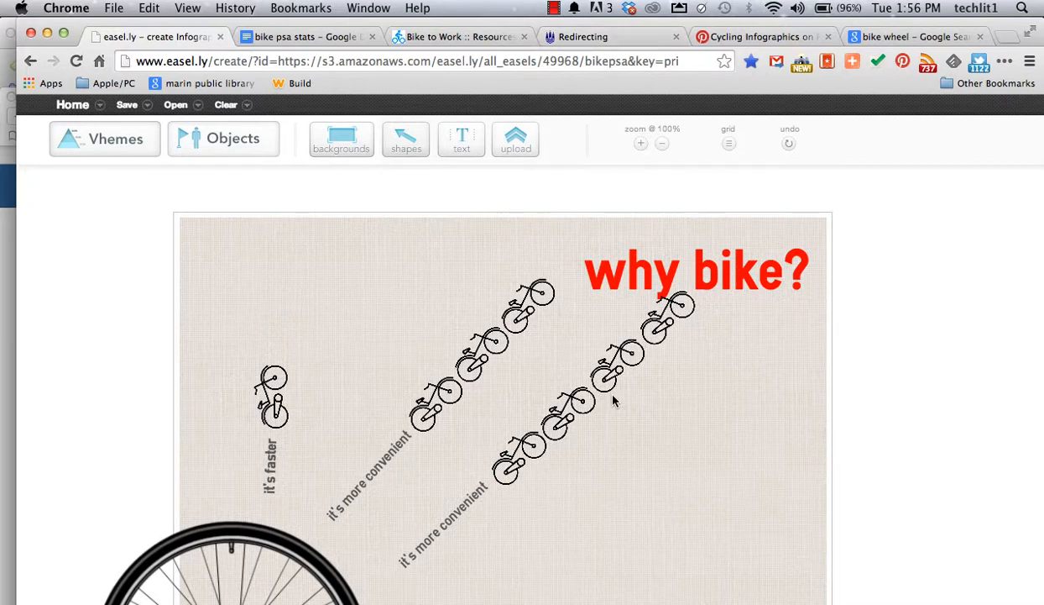
scroll(down, 3)
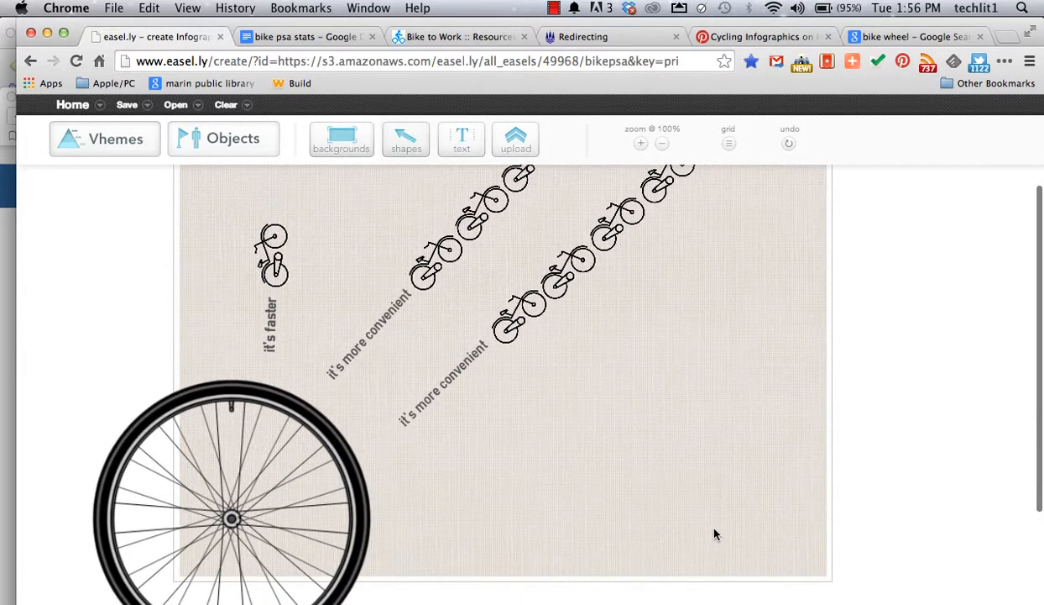
mouse_move(567, 511)
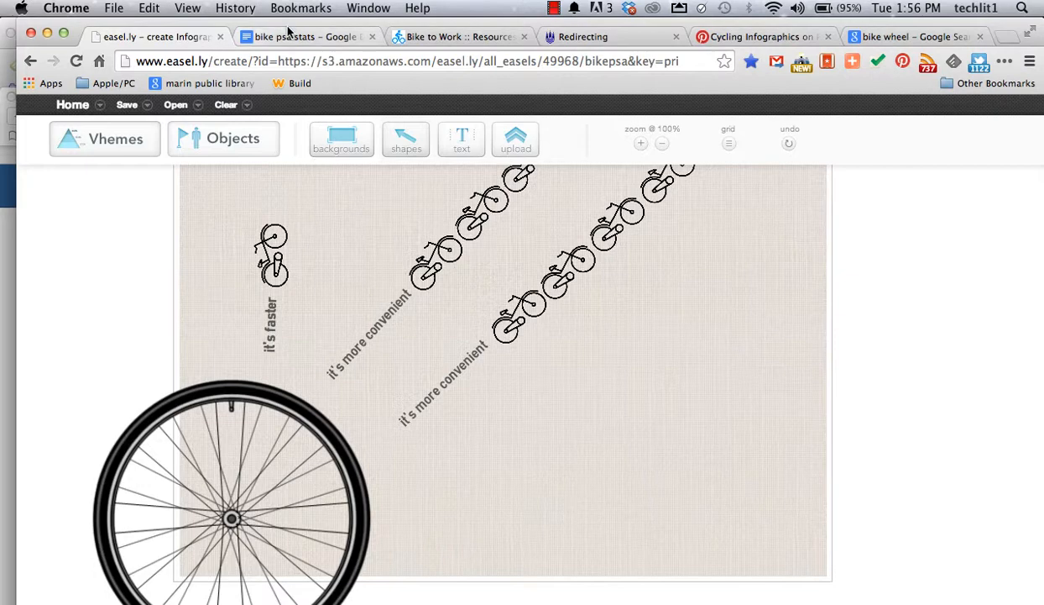
click(302, 37)
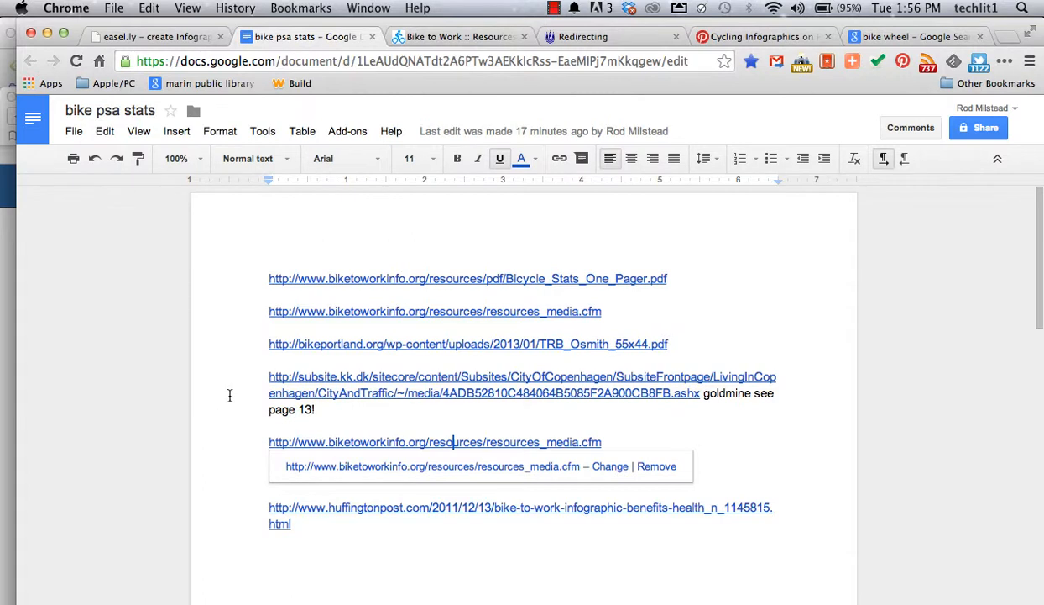
mouse_move(305, 532)
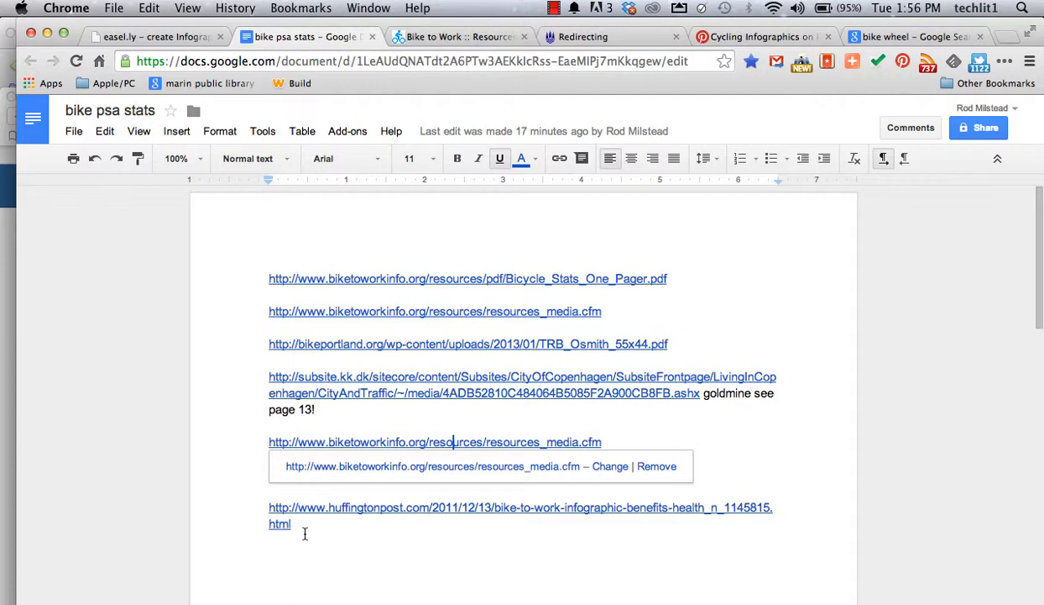
mouse_move(987, 69)
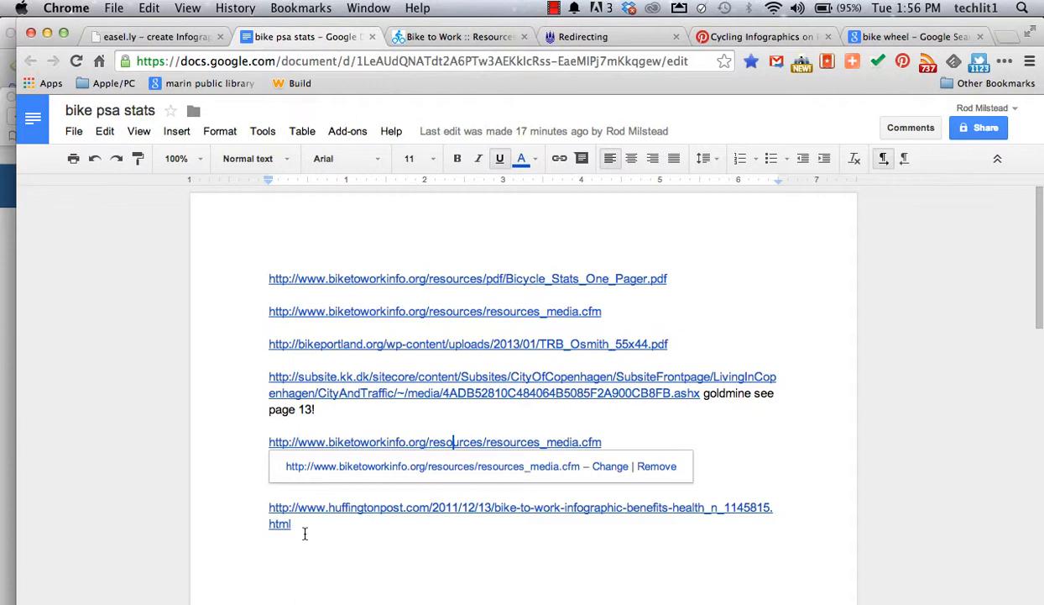